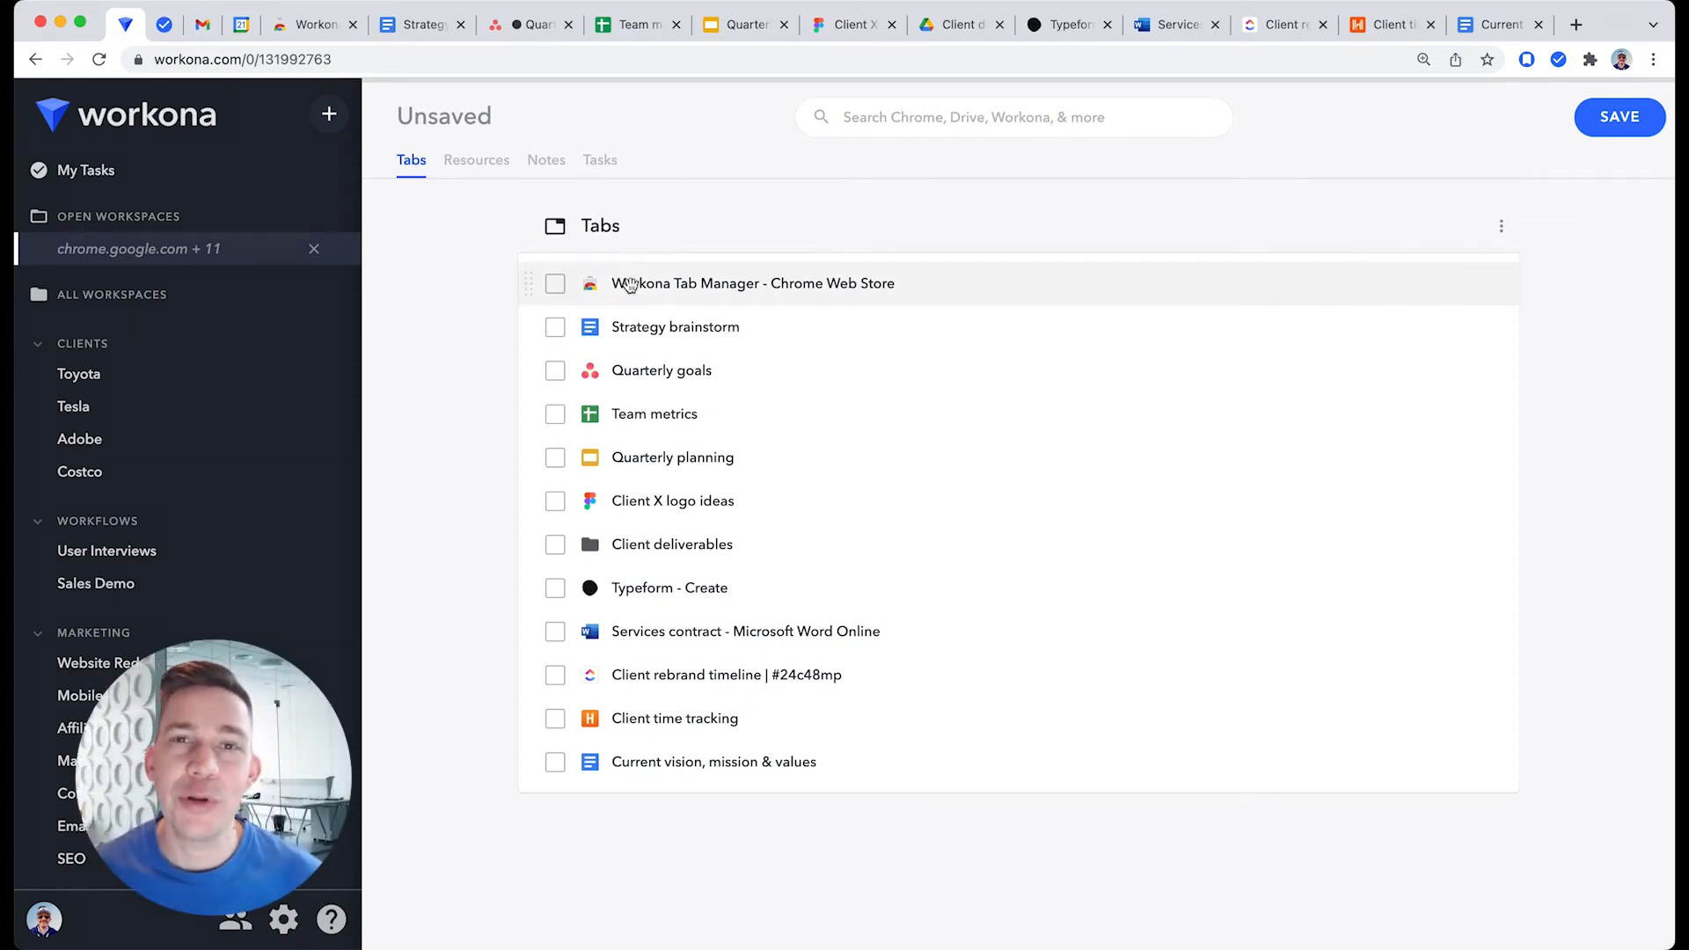
mouse_move(495, 291)
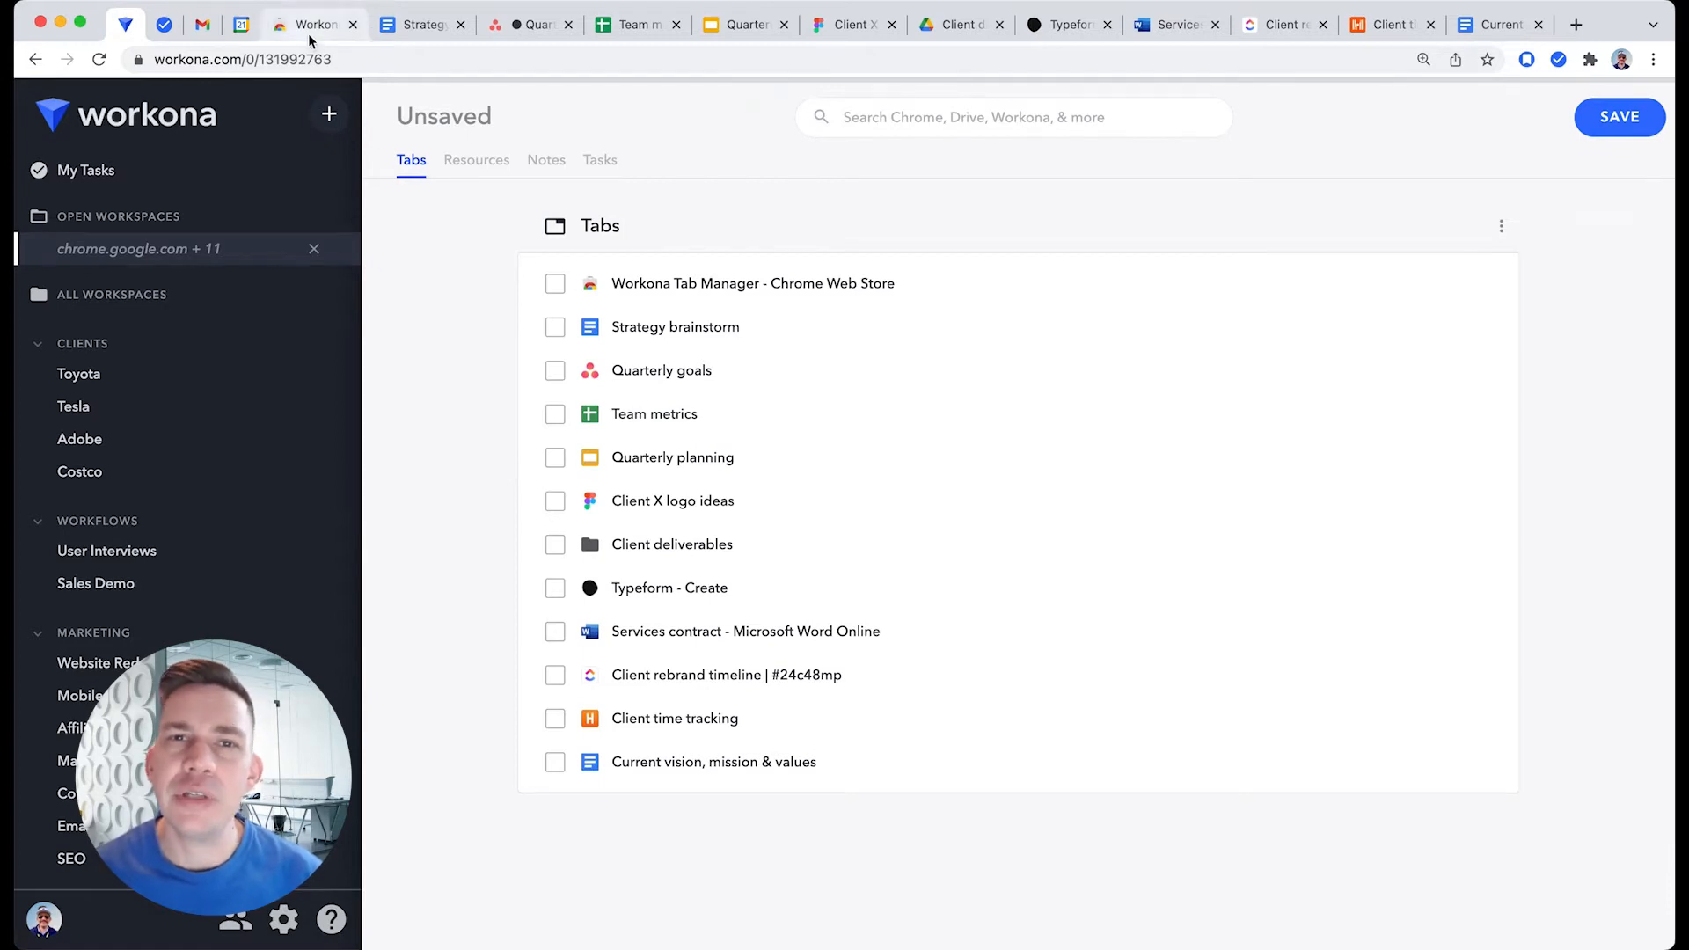
- Close the Workona Tab Manager Chrome Web Store tab, leaving eleven unsaved tabs
left_click(752, 284)
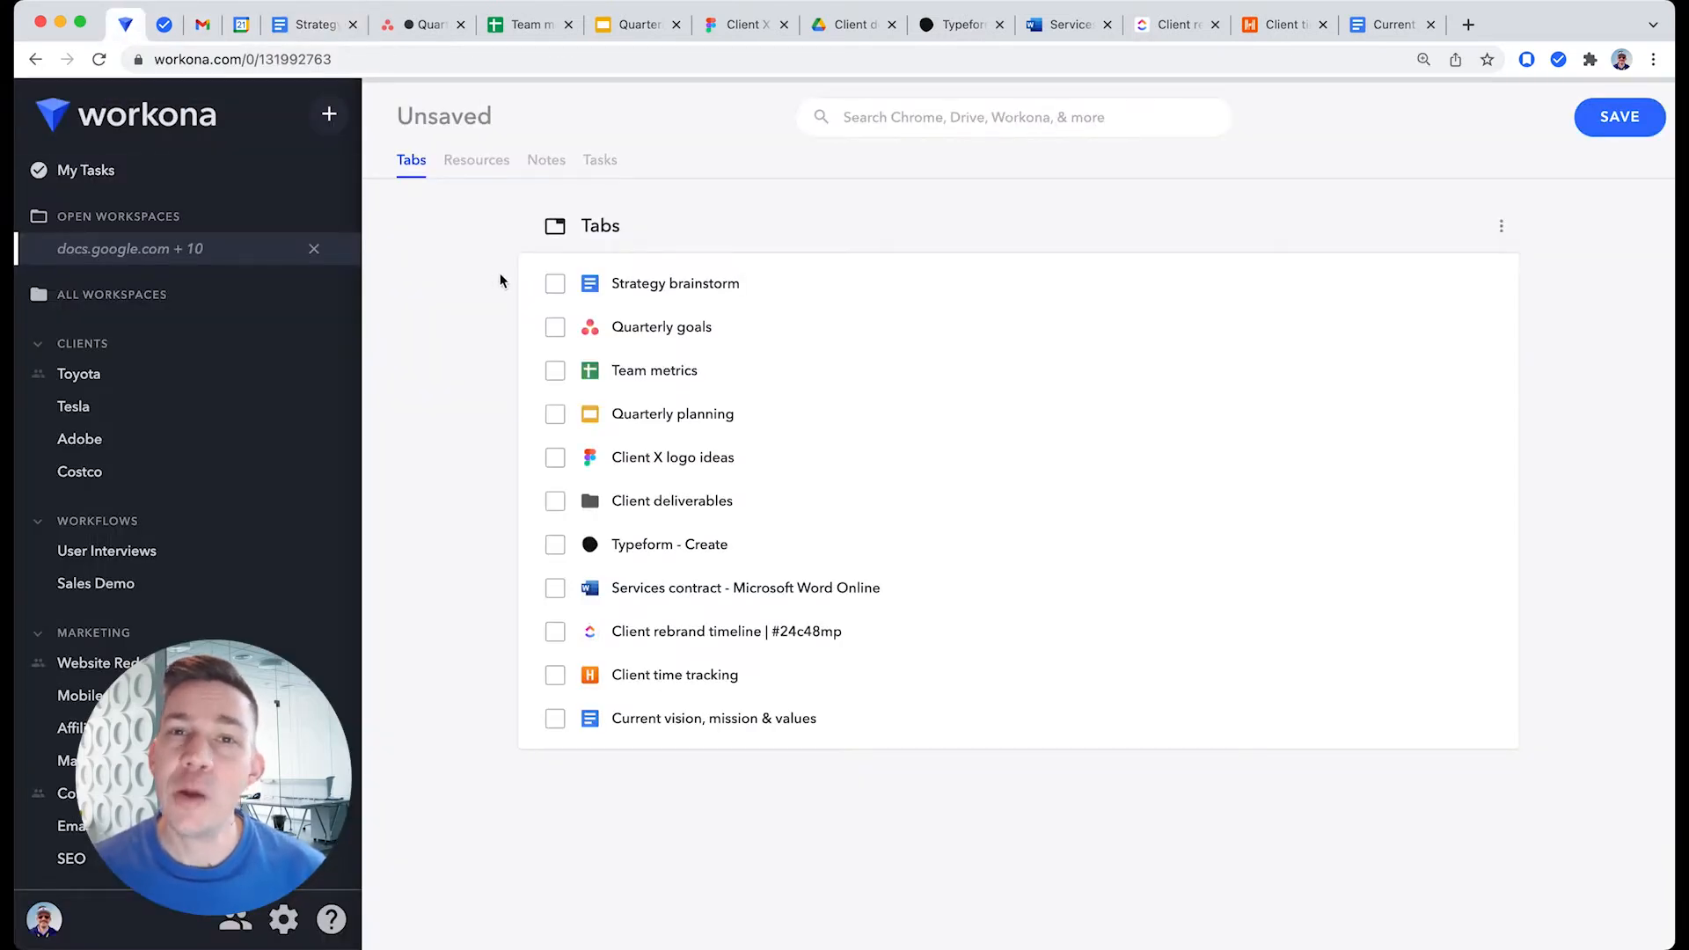
- Group the four selected planning tabs into a new workspace named 'Quarterly Planning'
left_click(555, 326)
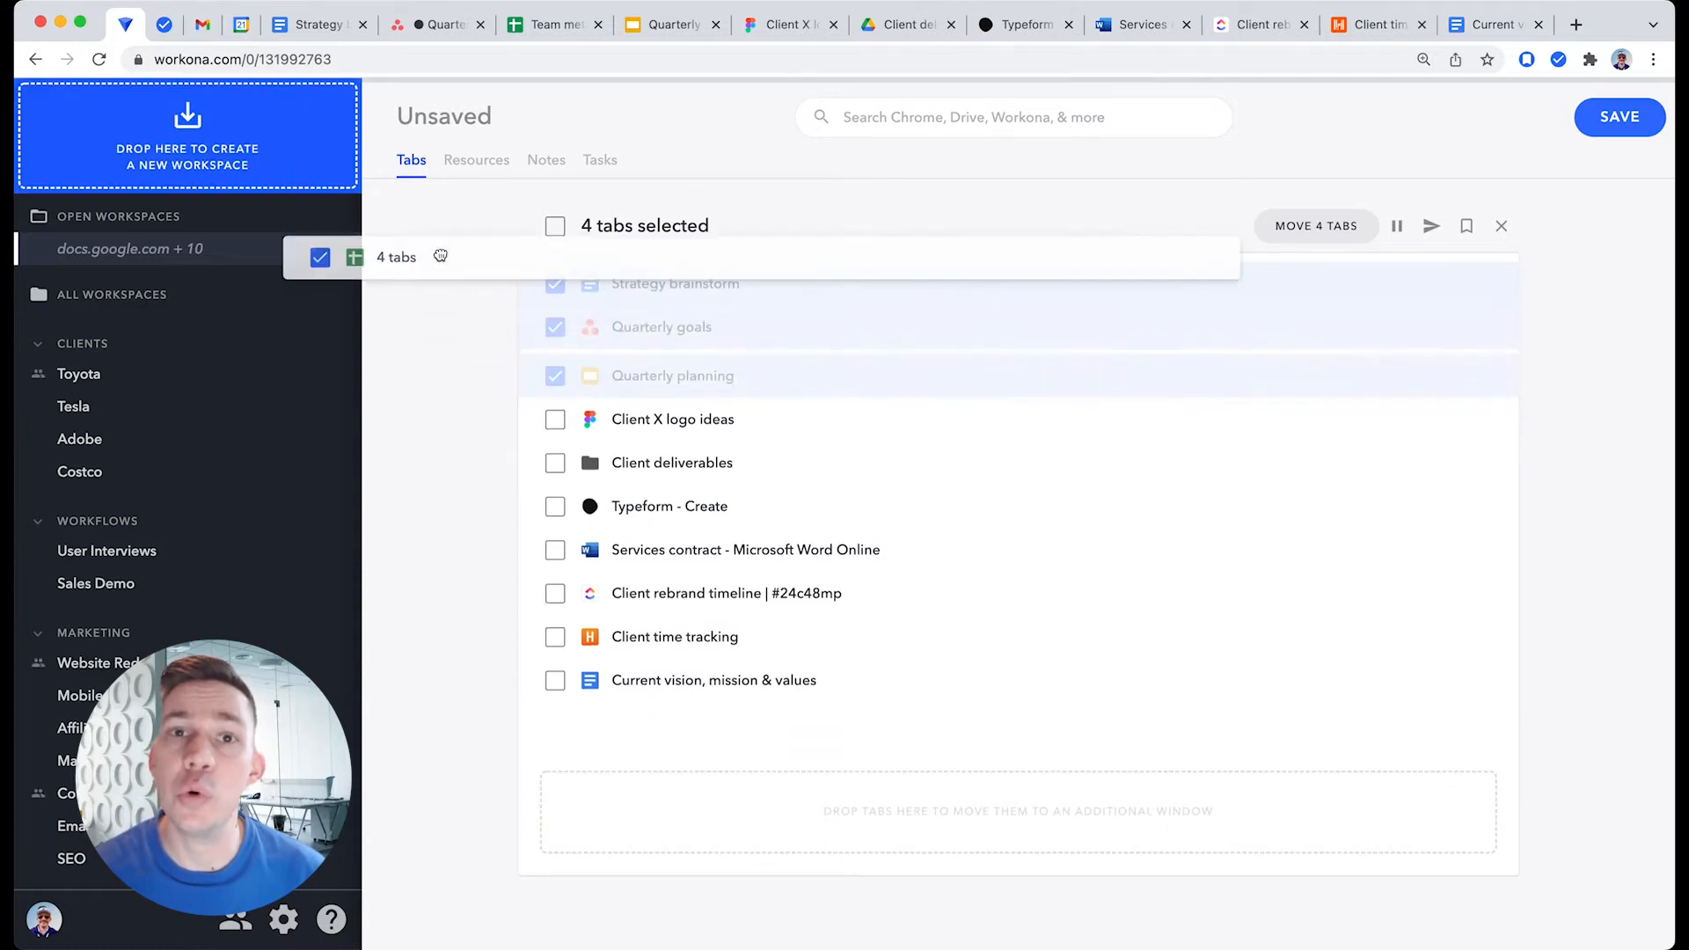
left_click(328, 114)
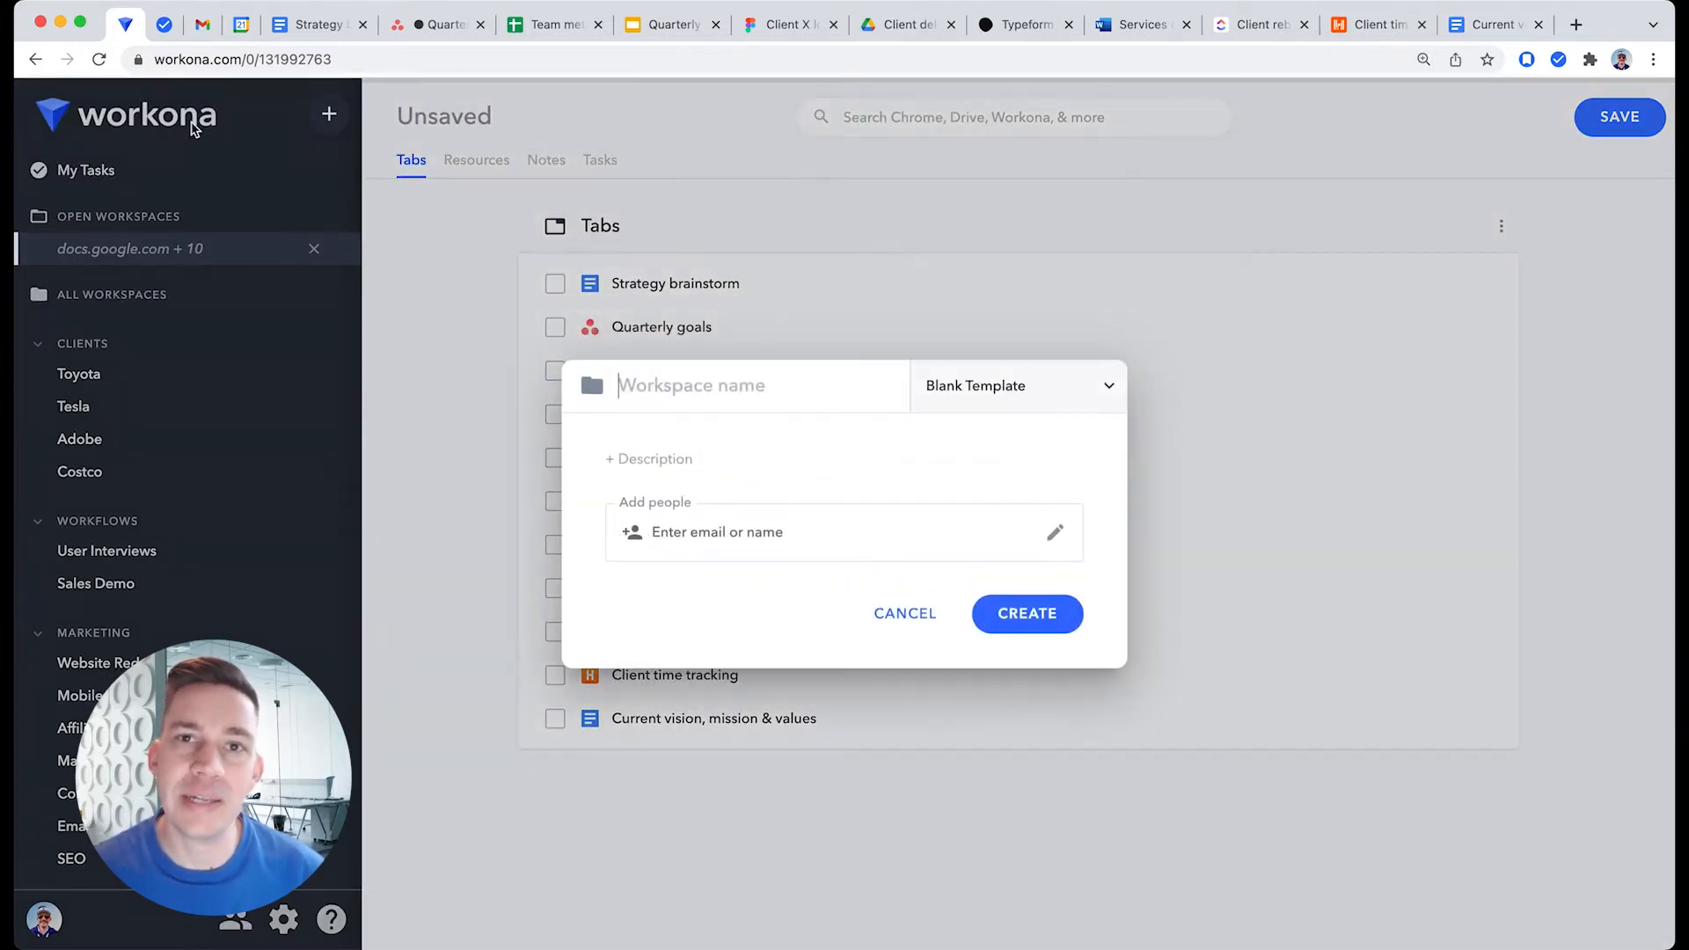
type("Quarterly Pla")
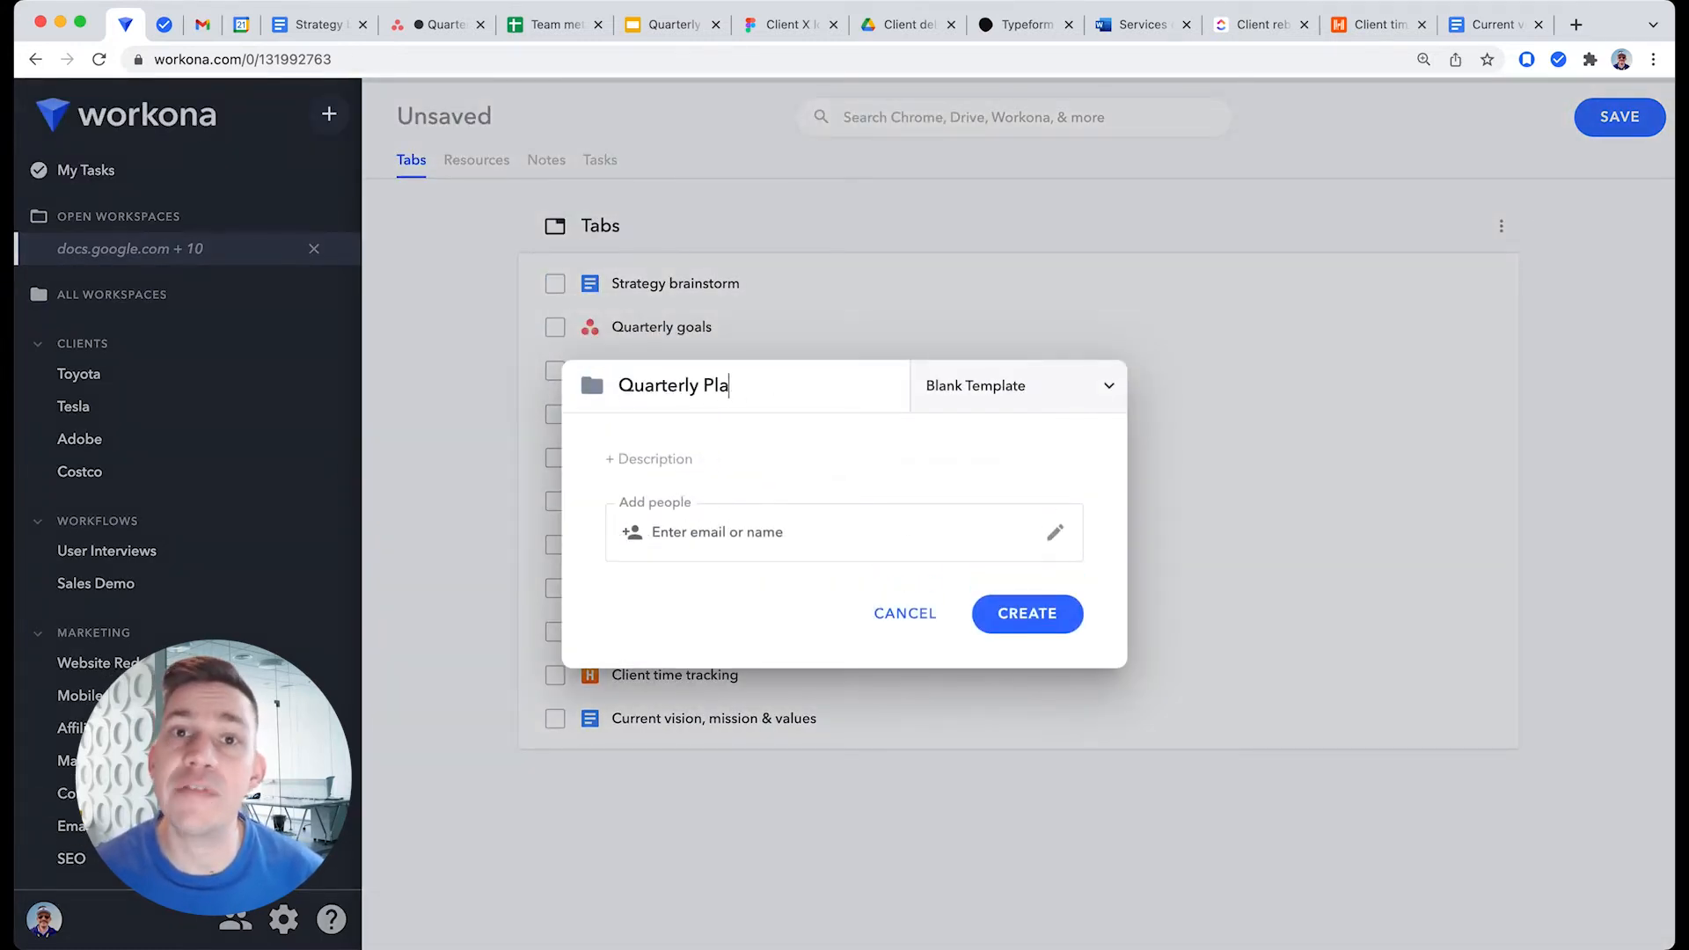
left_click(1024, 613)
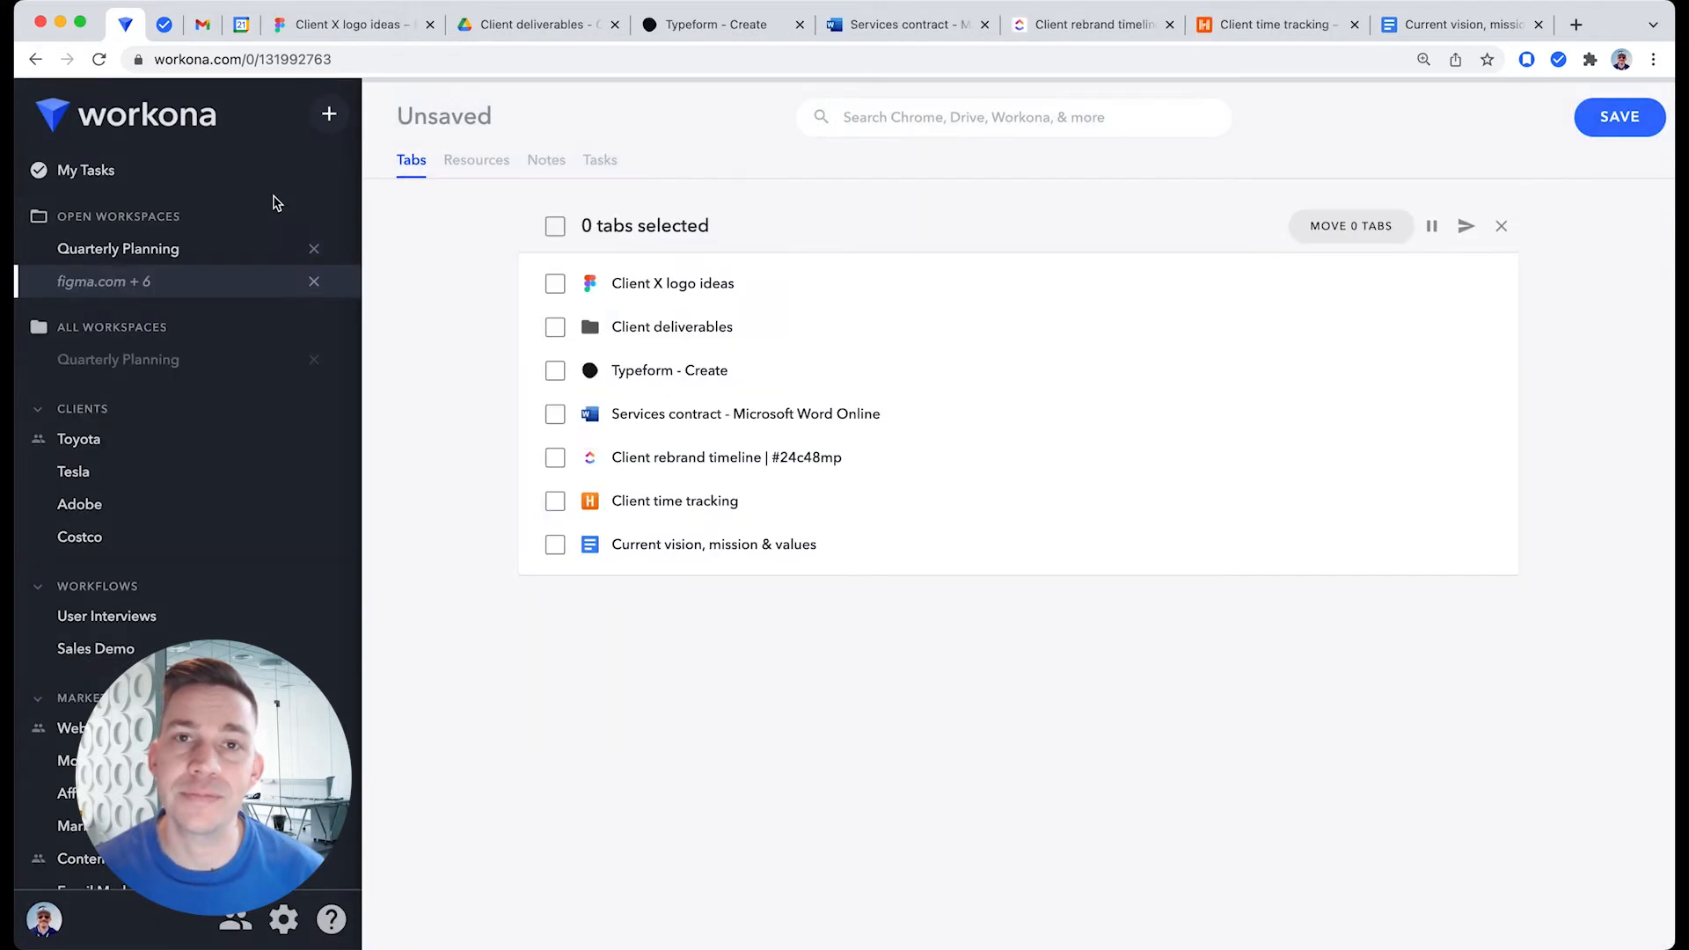
mouse_move(563, 297)
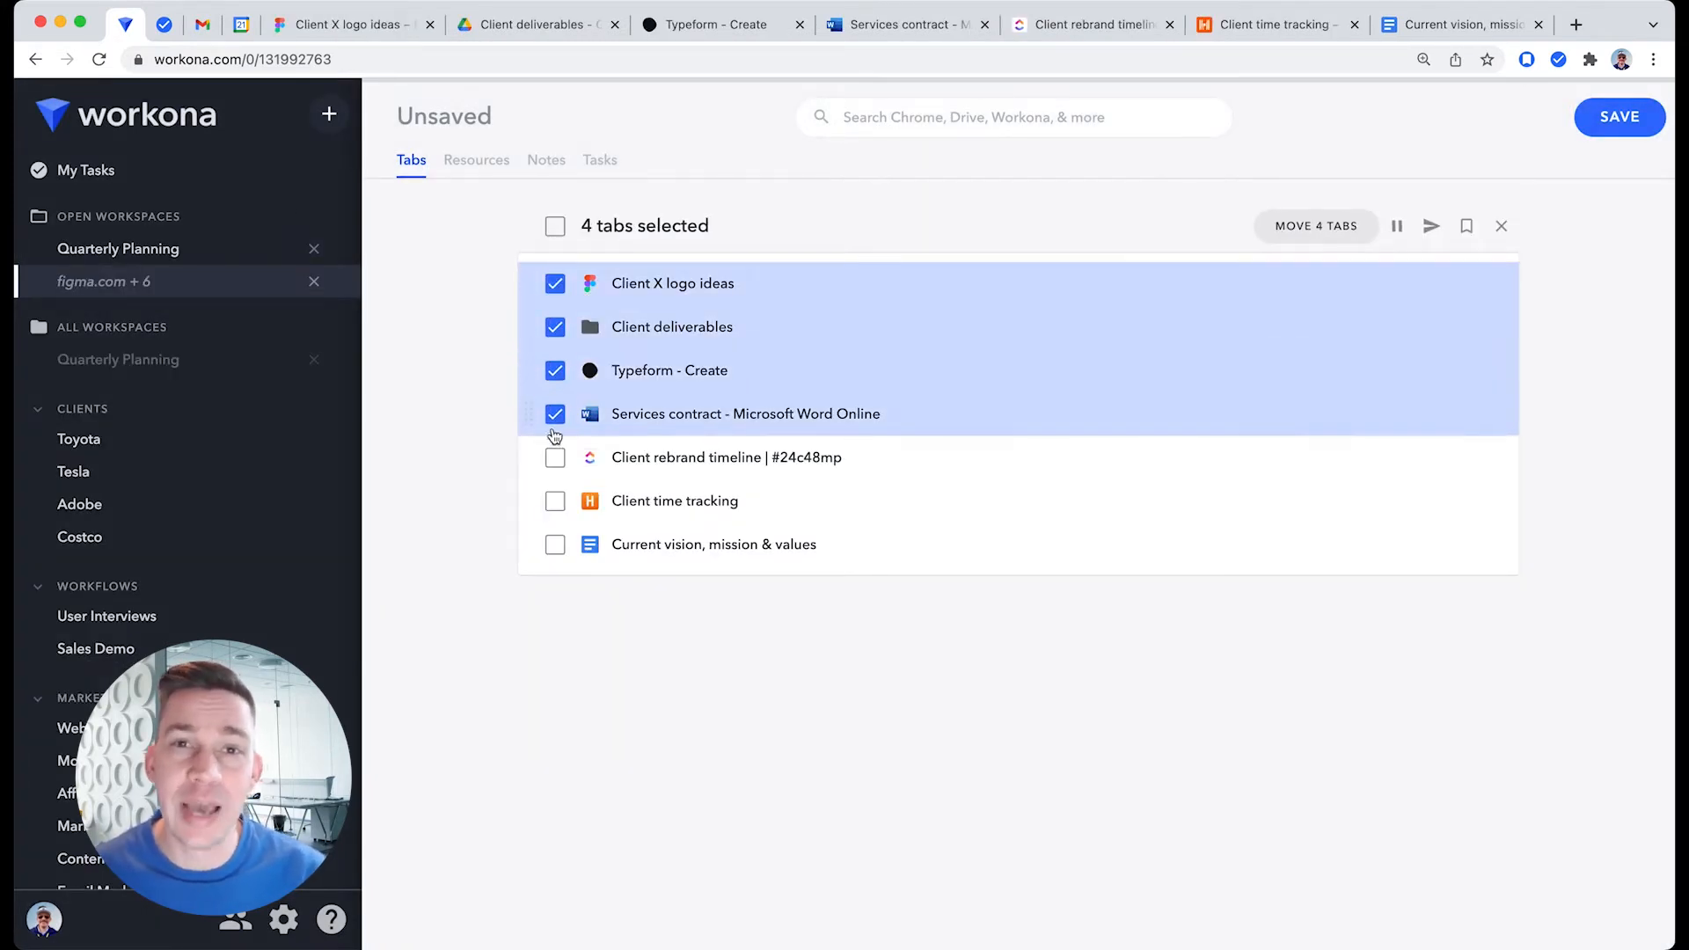
- Save the seven remaining unsaved tabs as a workspace named 'Client Rebrand'
left_click(555, 225)
type("Client Rebrand")
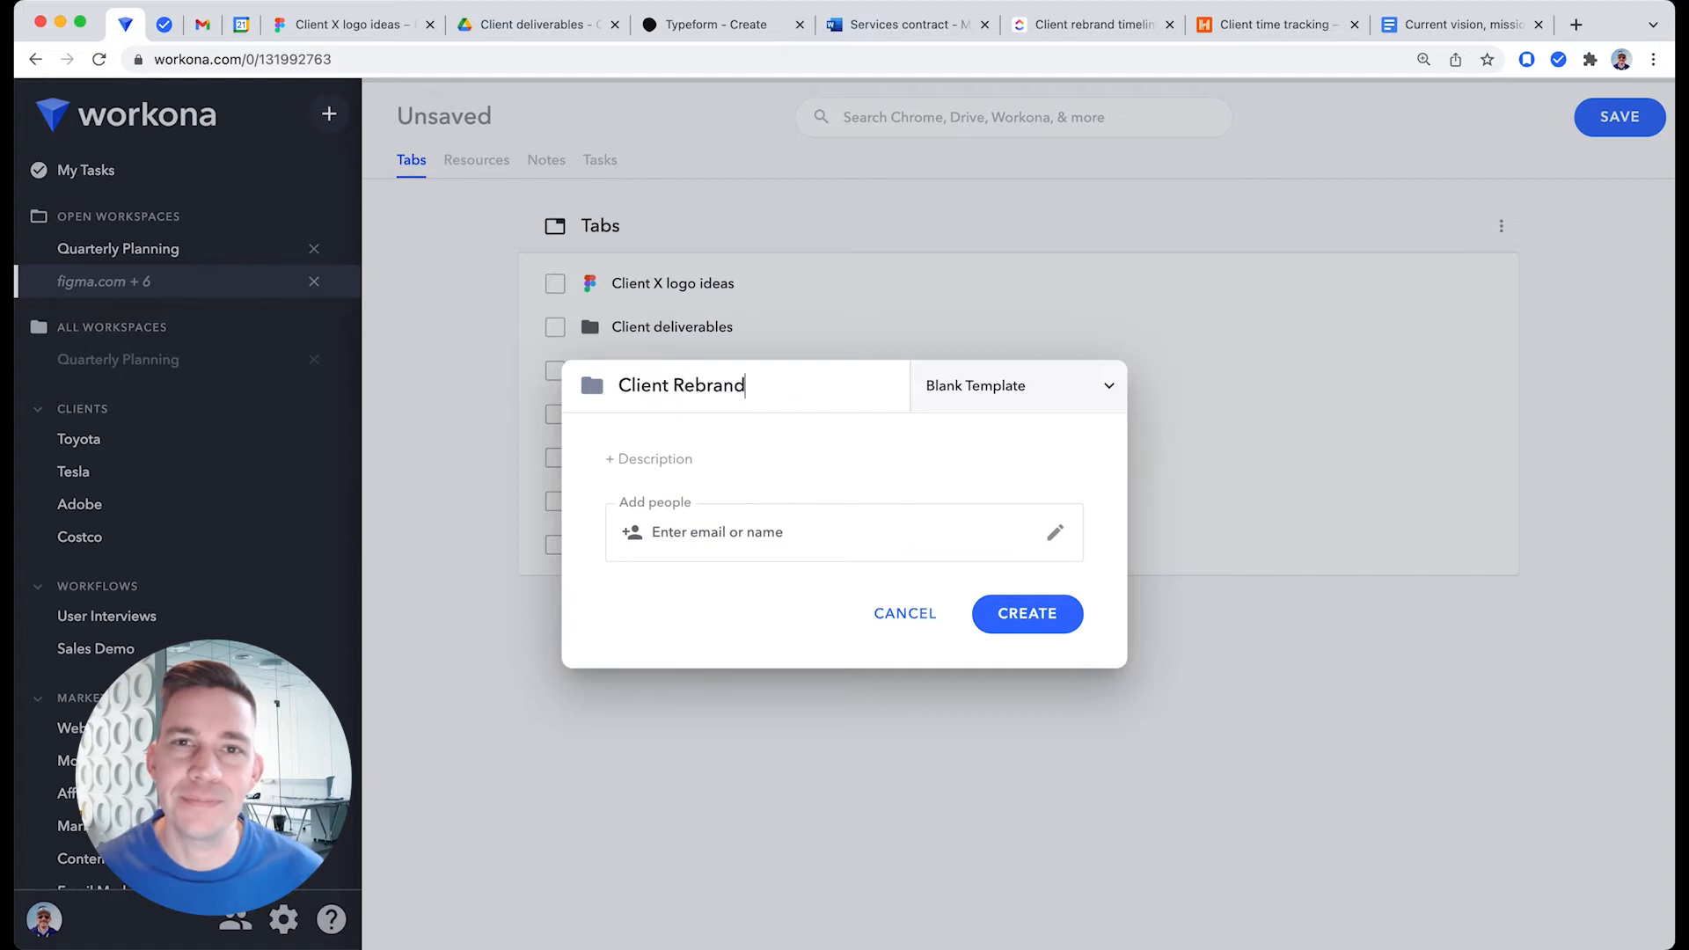
left_click(1023, 613)
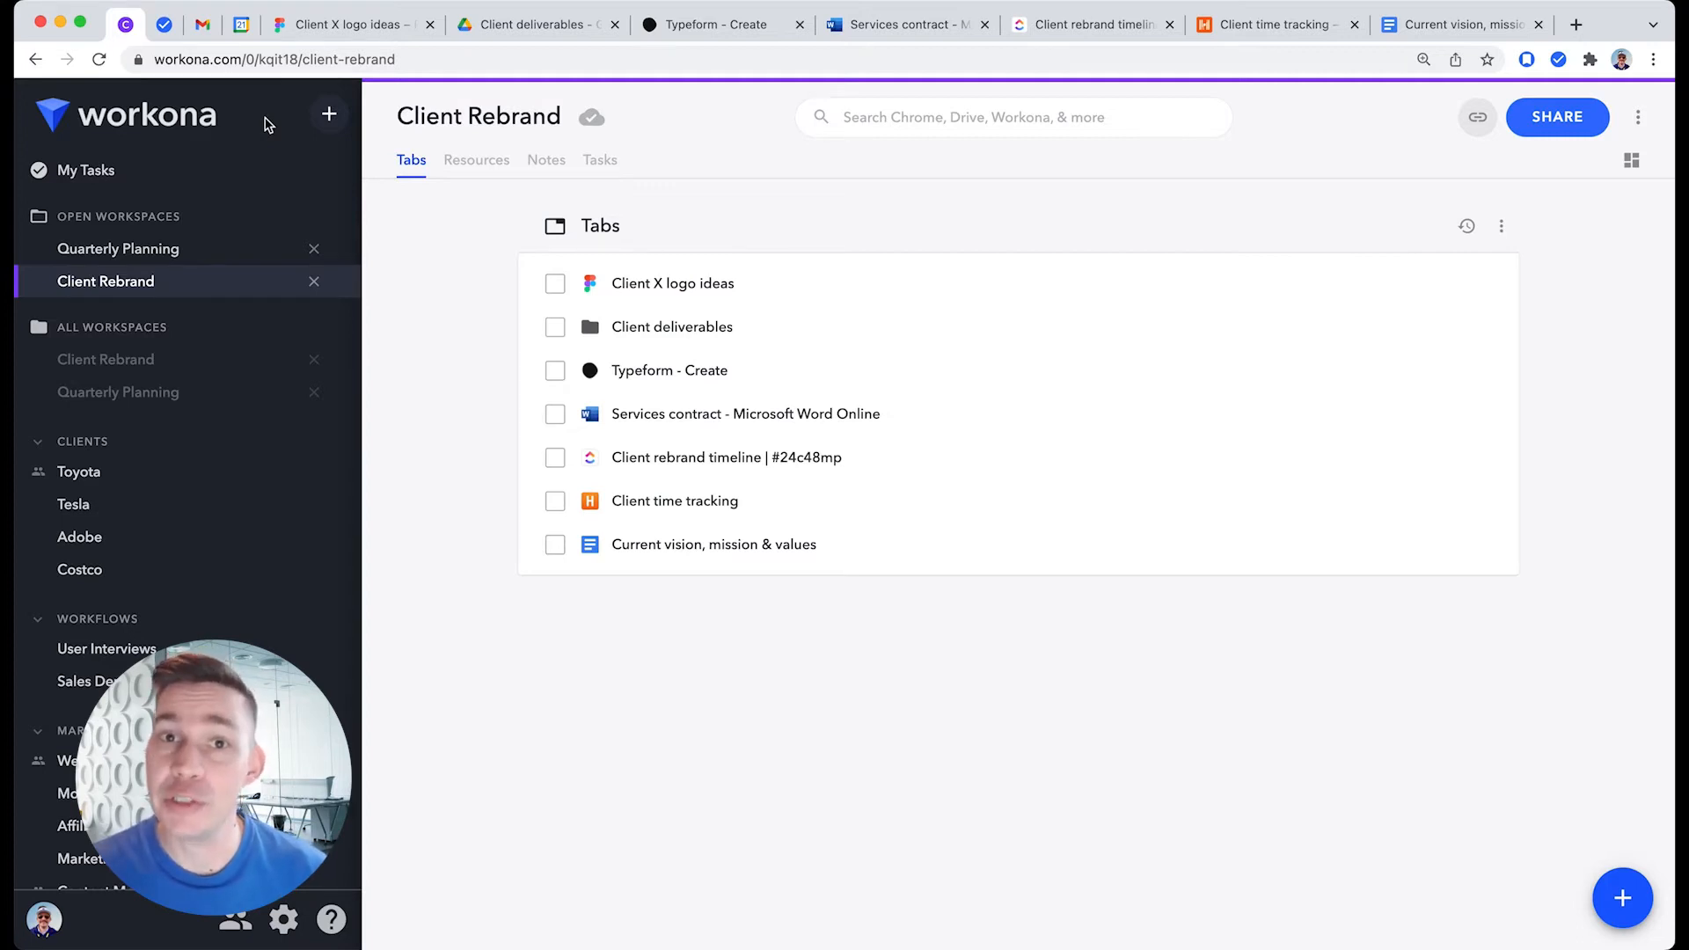
- Switch to Quarterly Planning and open wikipedia.com as its fifth tab
left_click(120, 249)
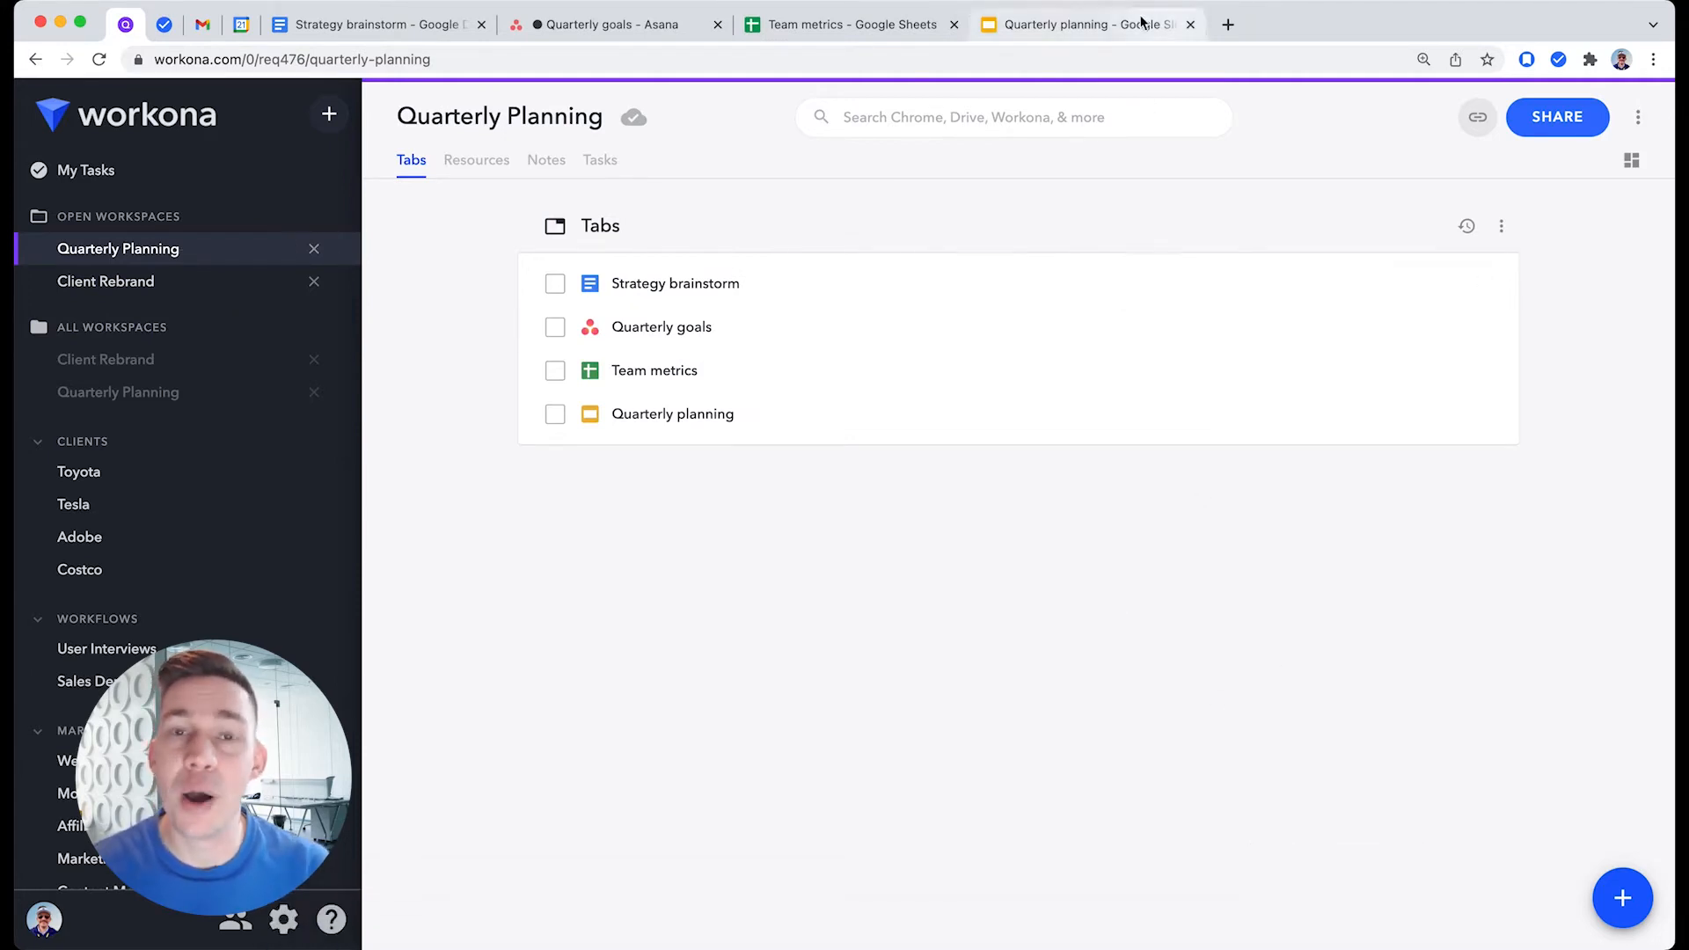
mouse_move(732, 202)
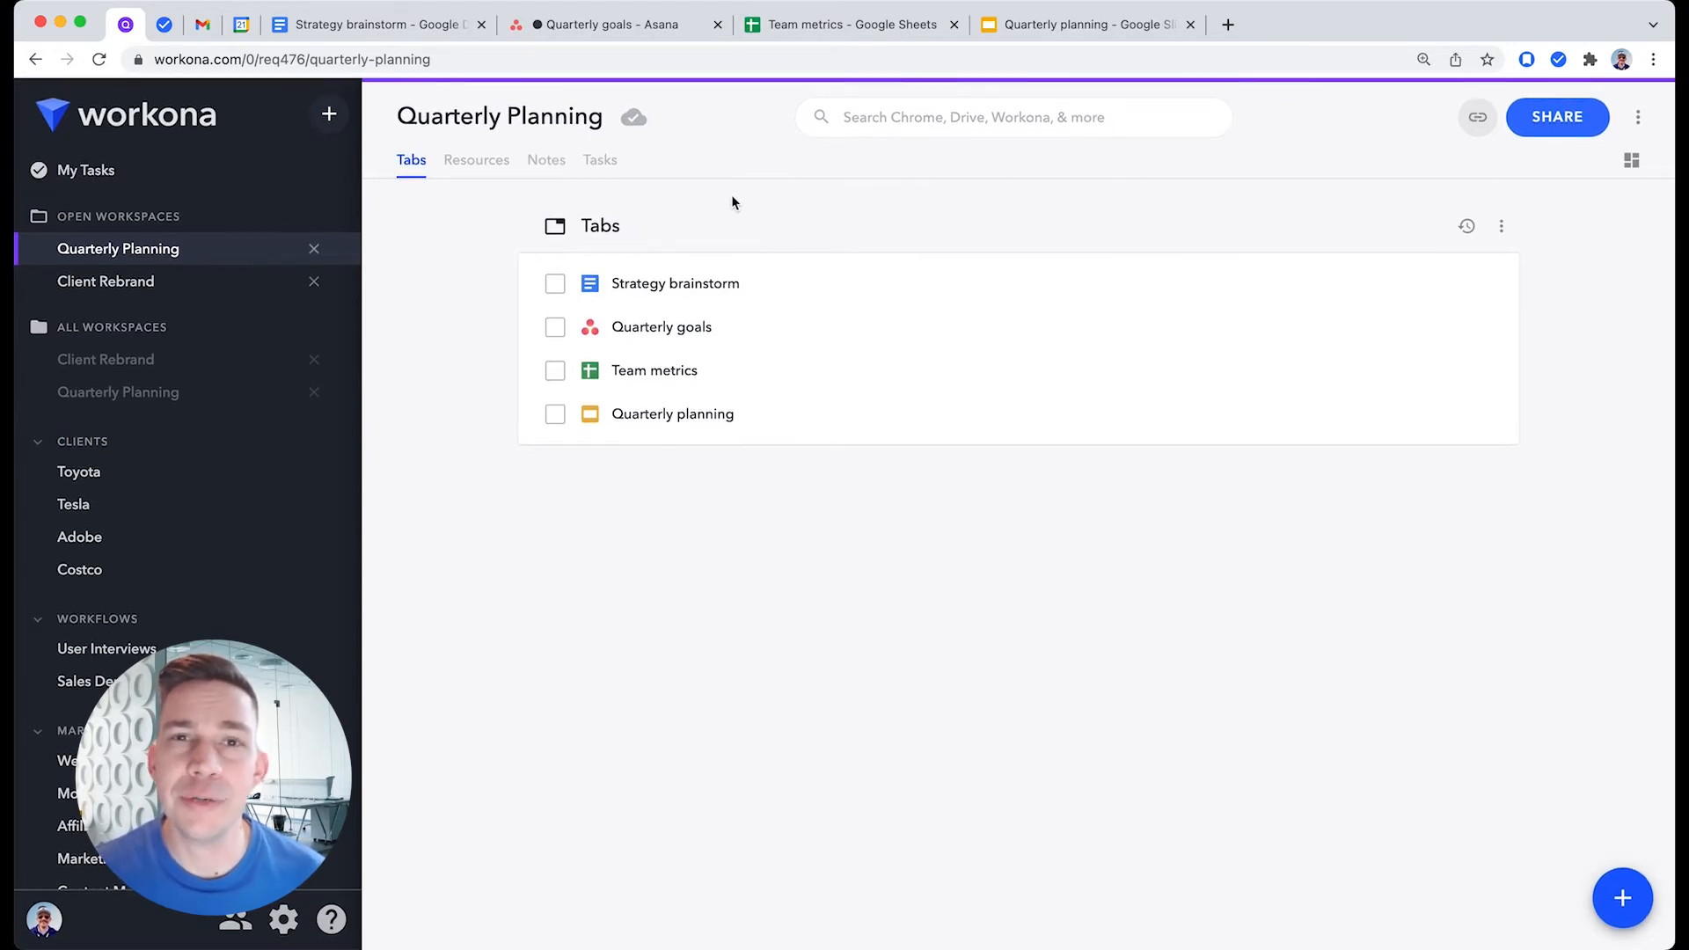
type("wikipedia.com")
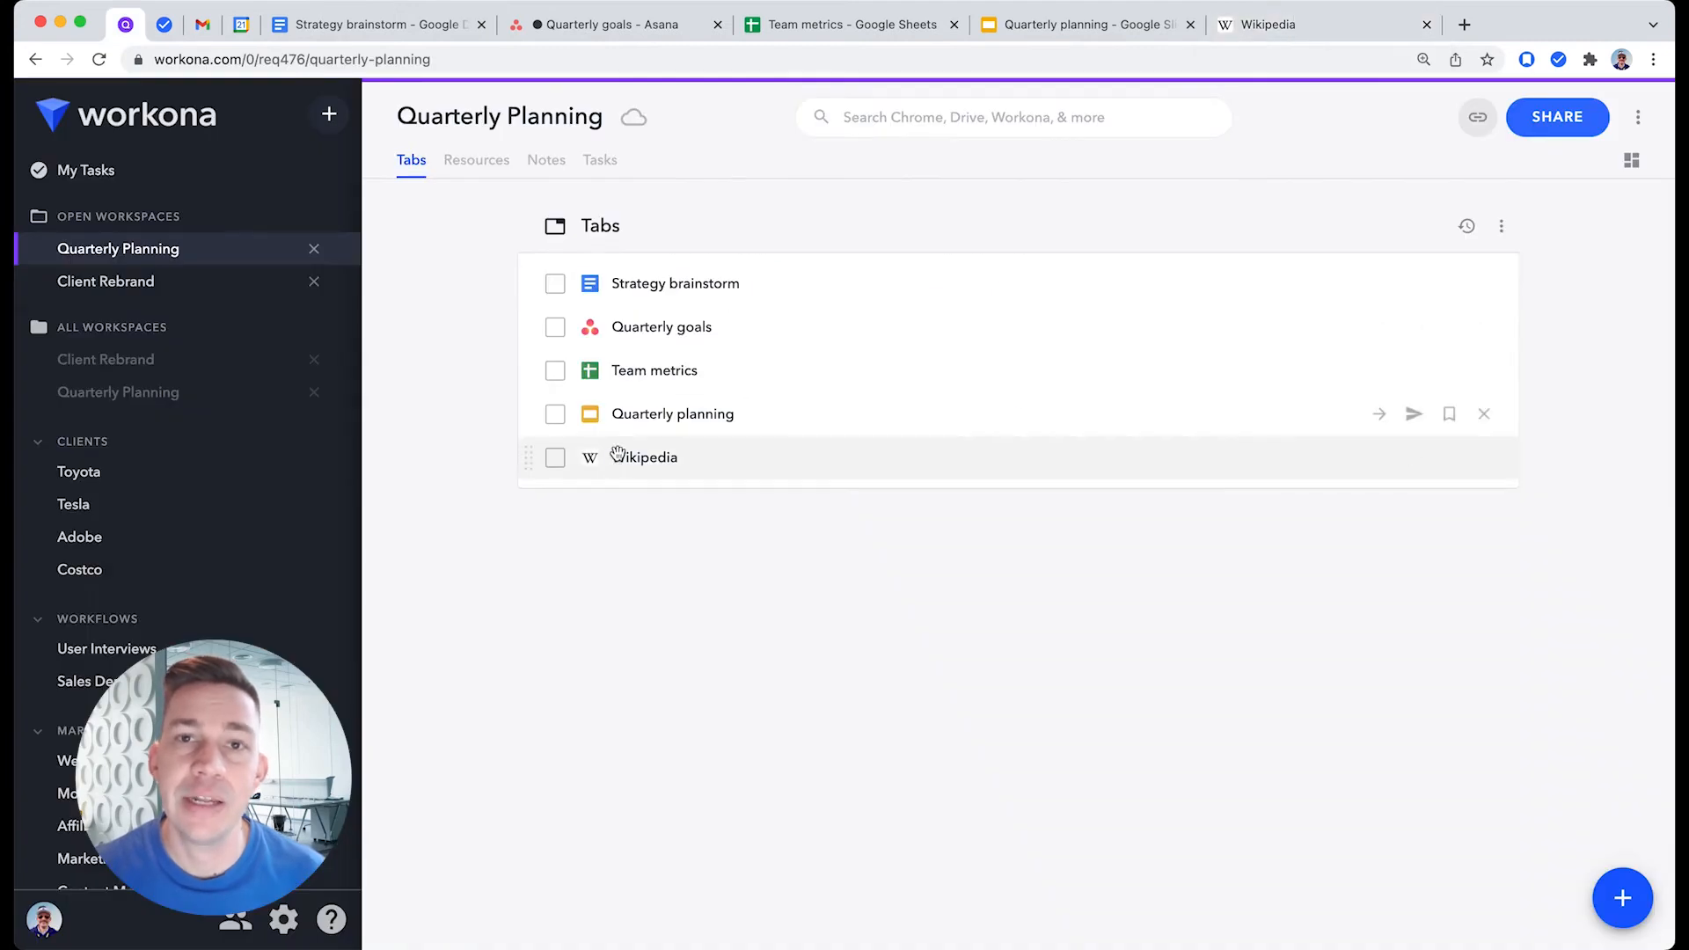
mouse_move(633, 116)
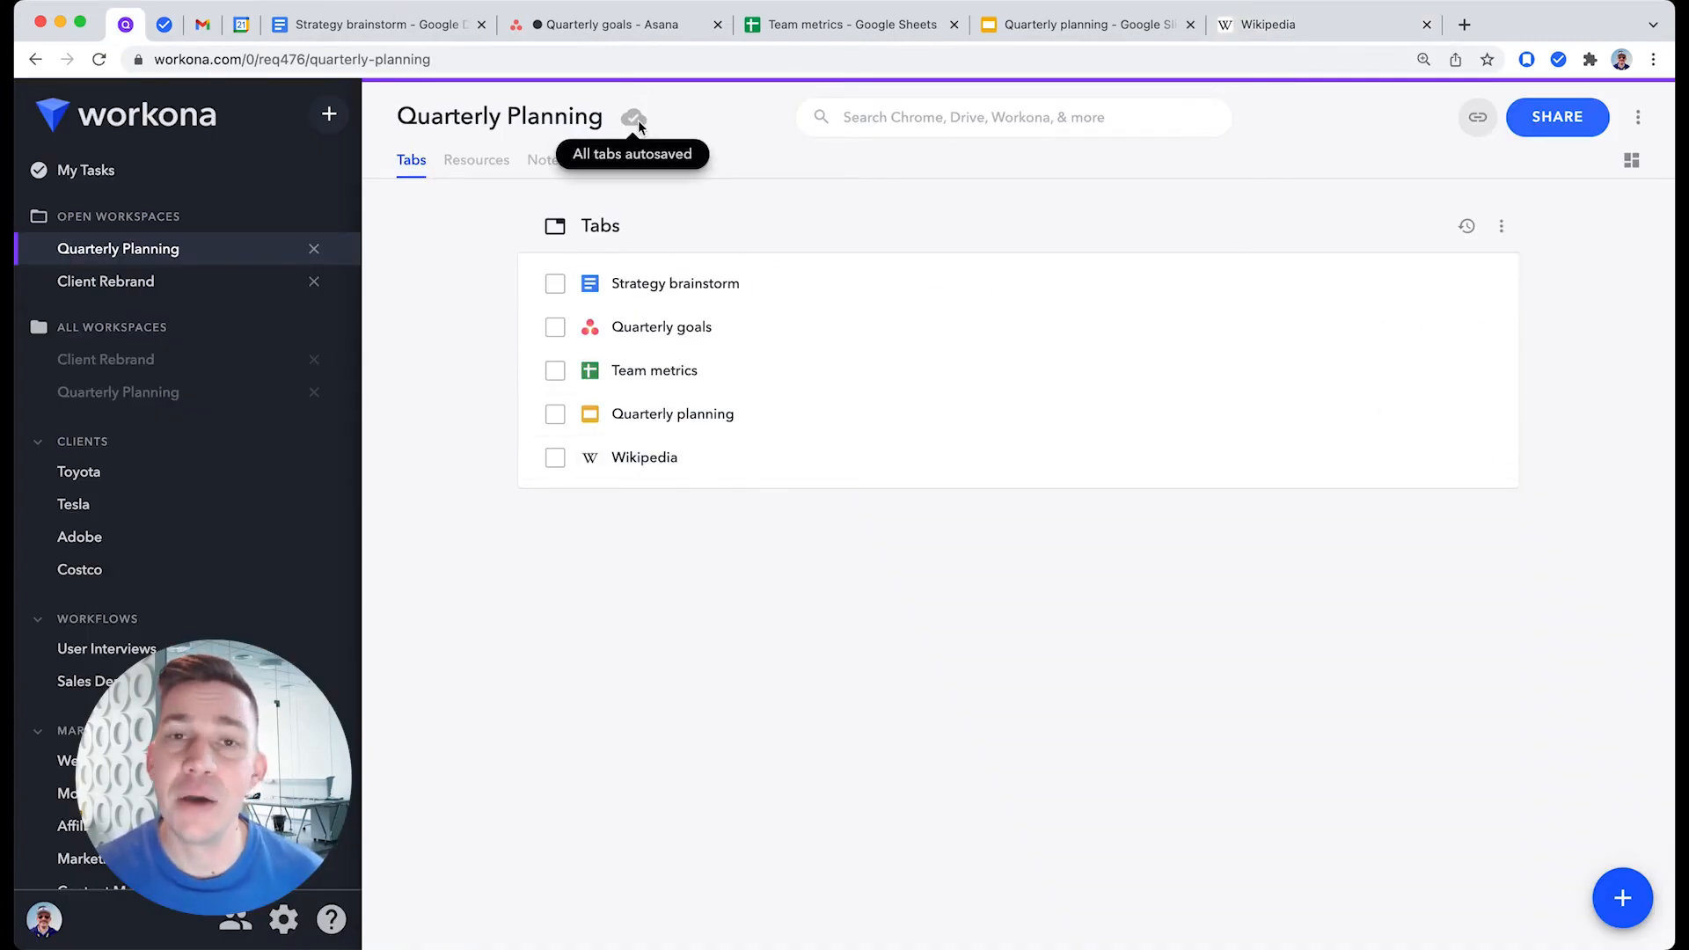
mouse_move(312, 249)
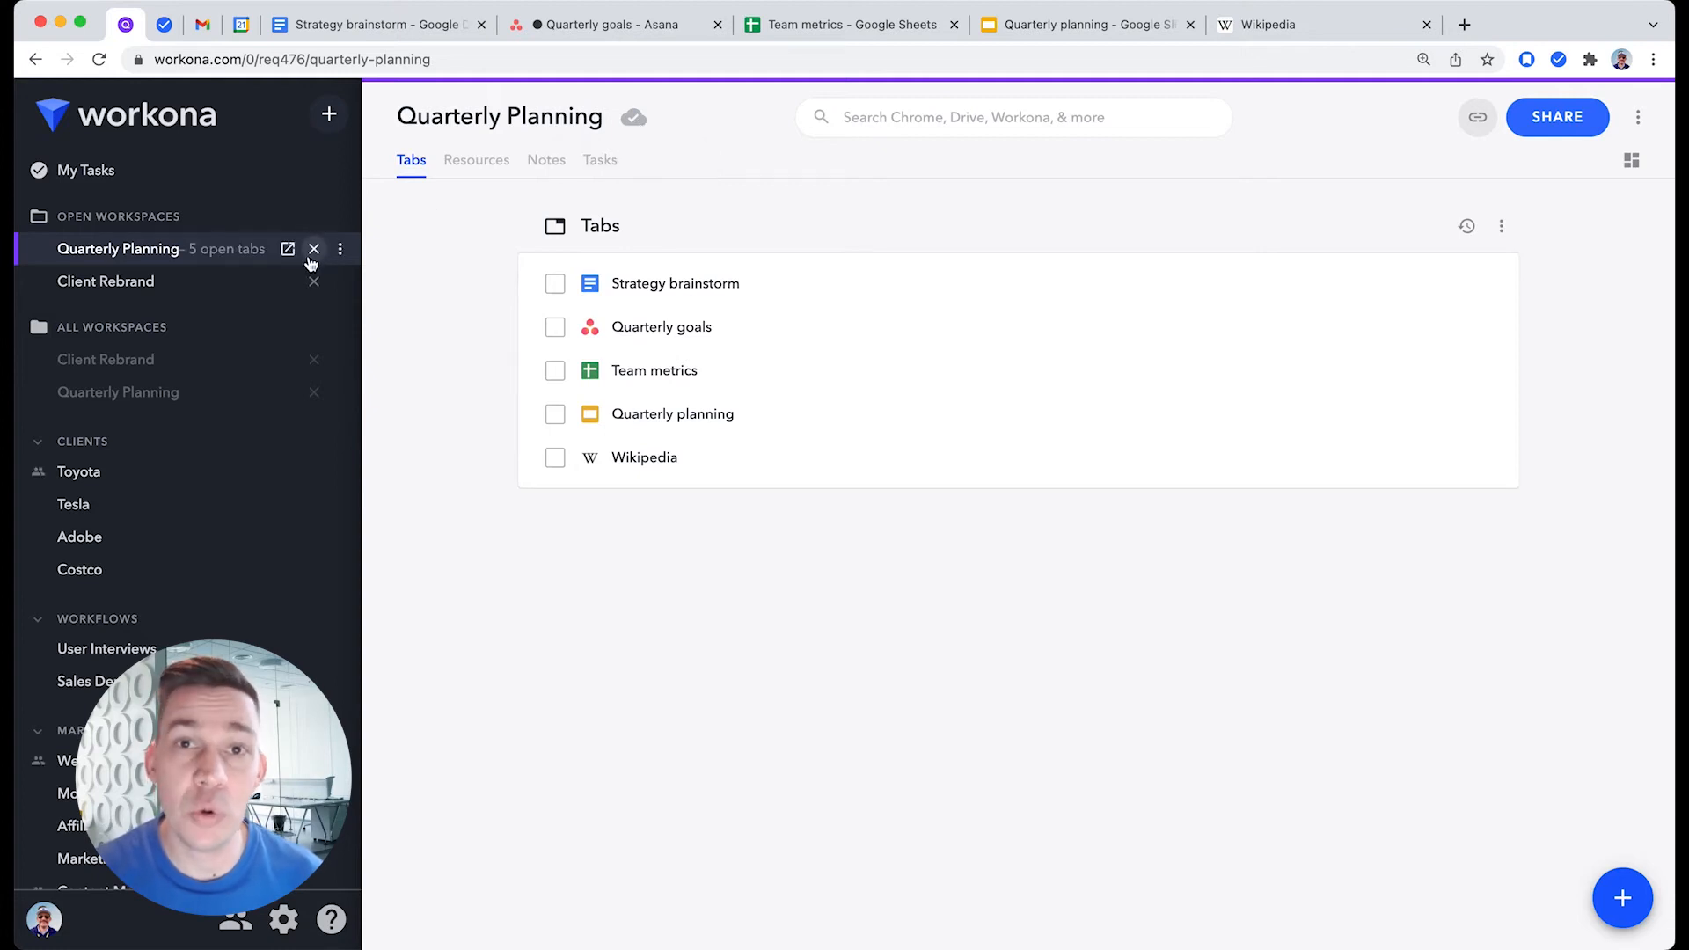
- Close and reopen Quarterly Planning with its five tabs, then switch to Client Rebrand
left_click(313, 249)
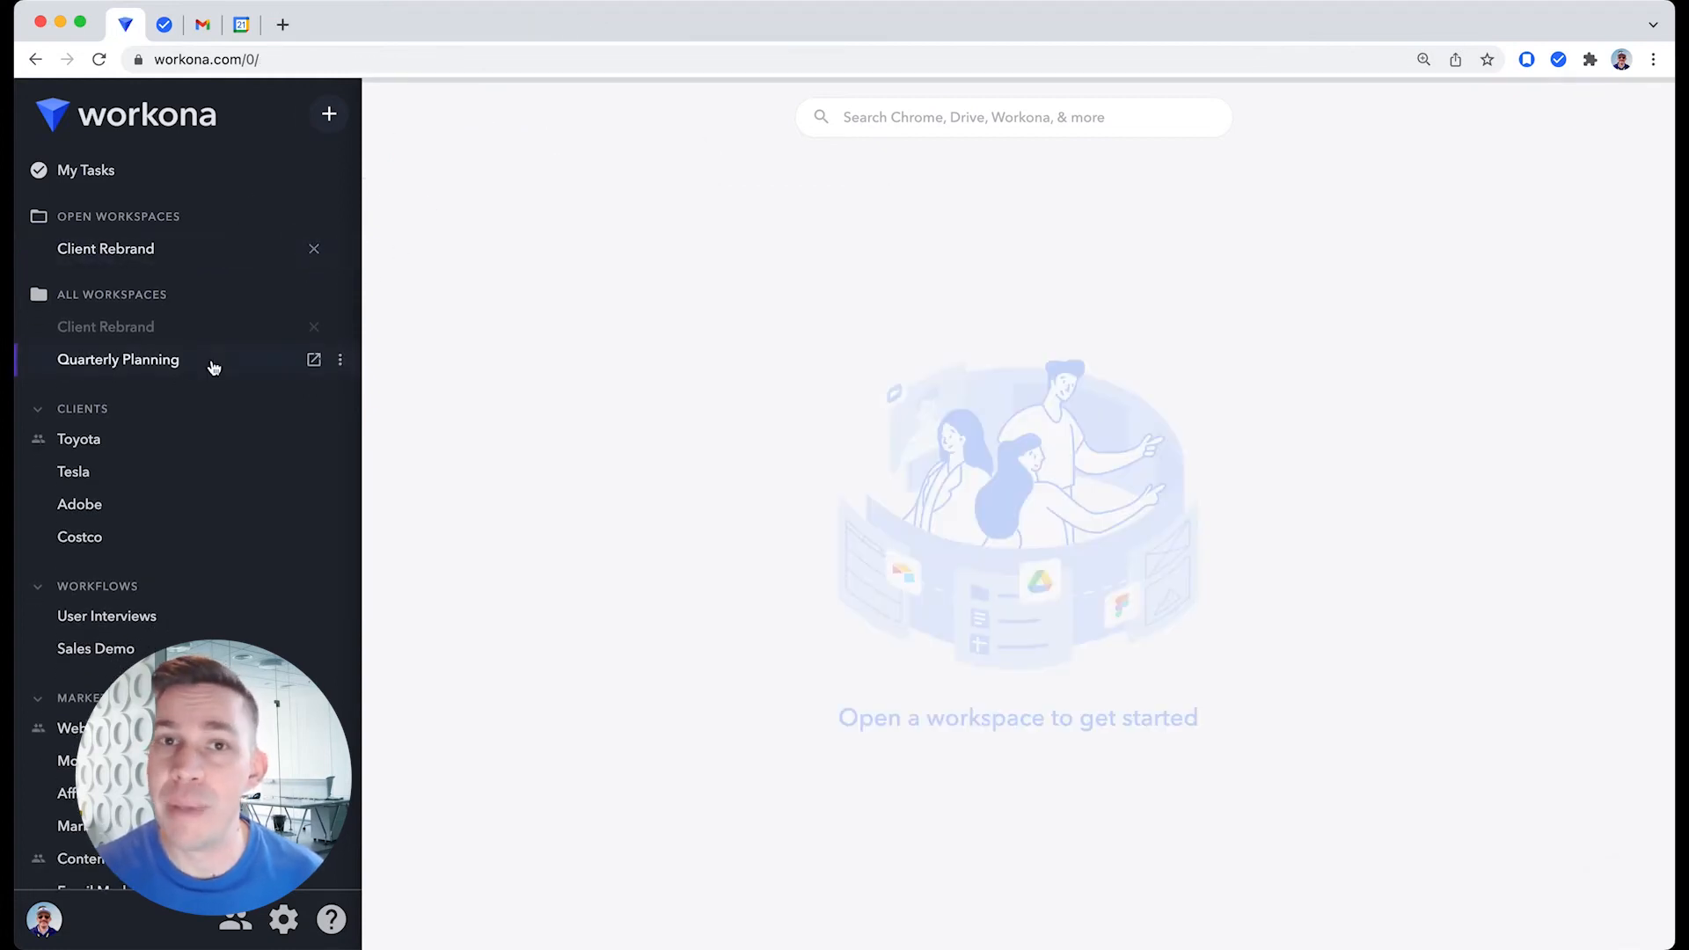
left_click(119, 359)
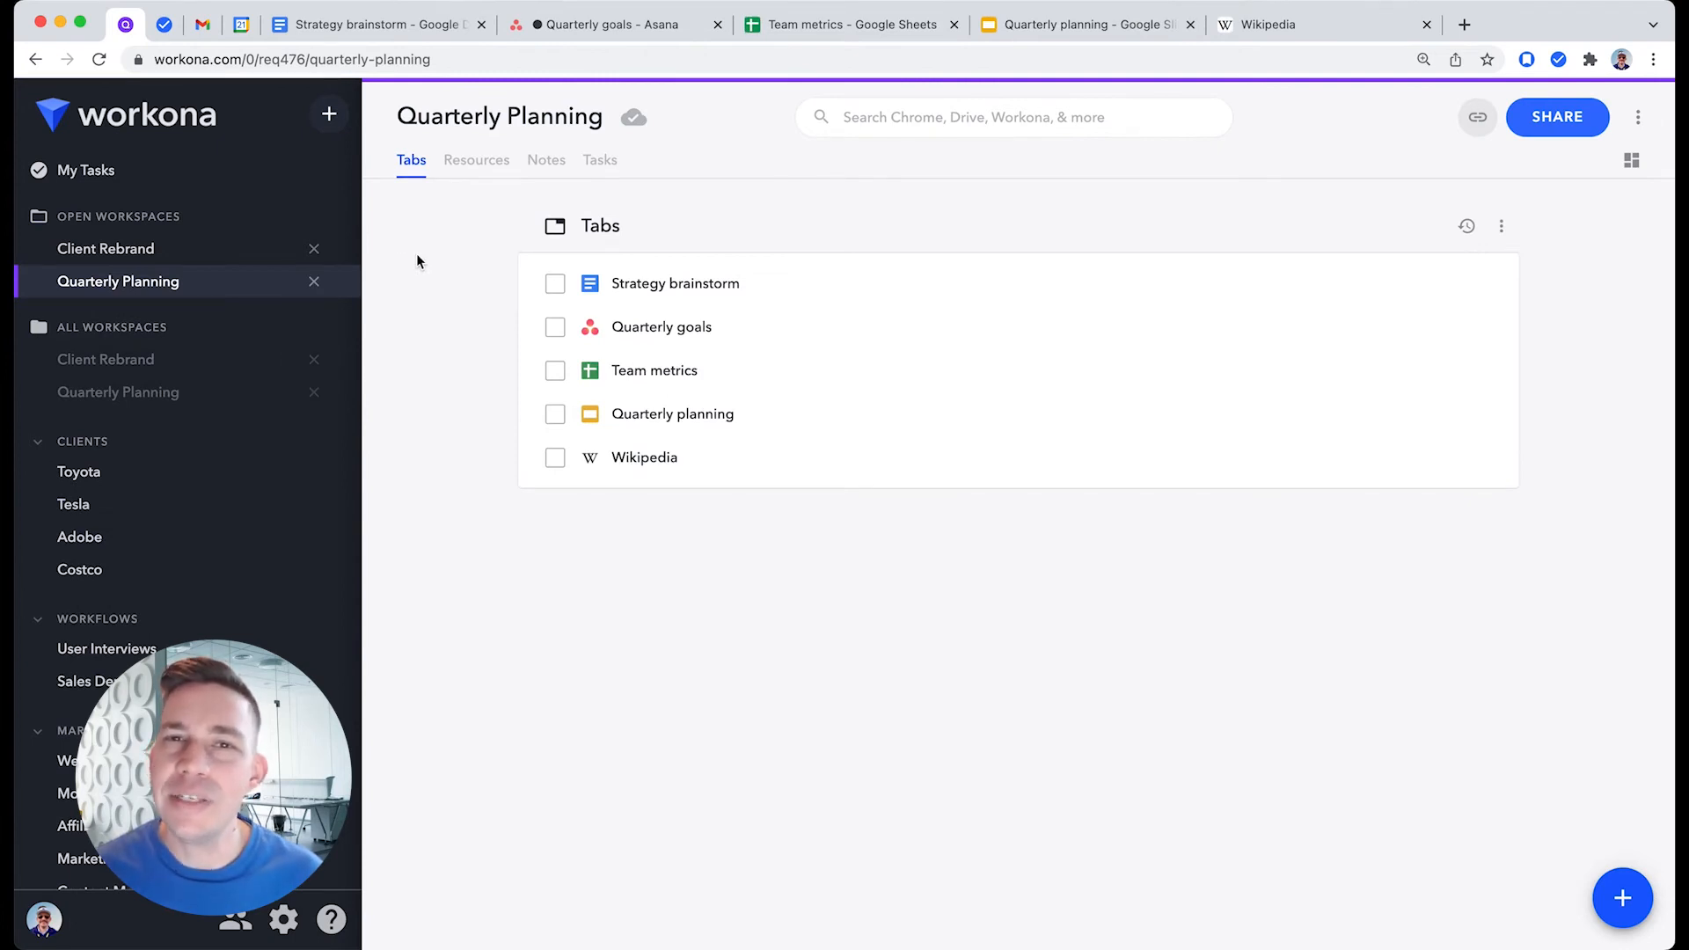
left_click(107, 248)
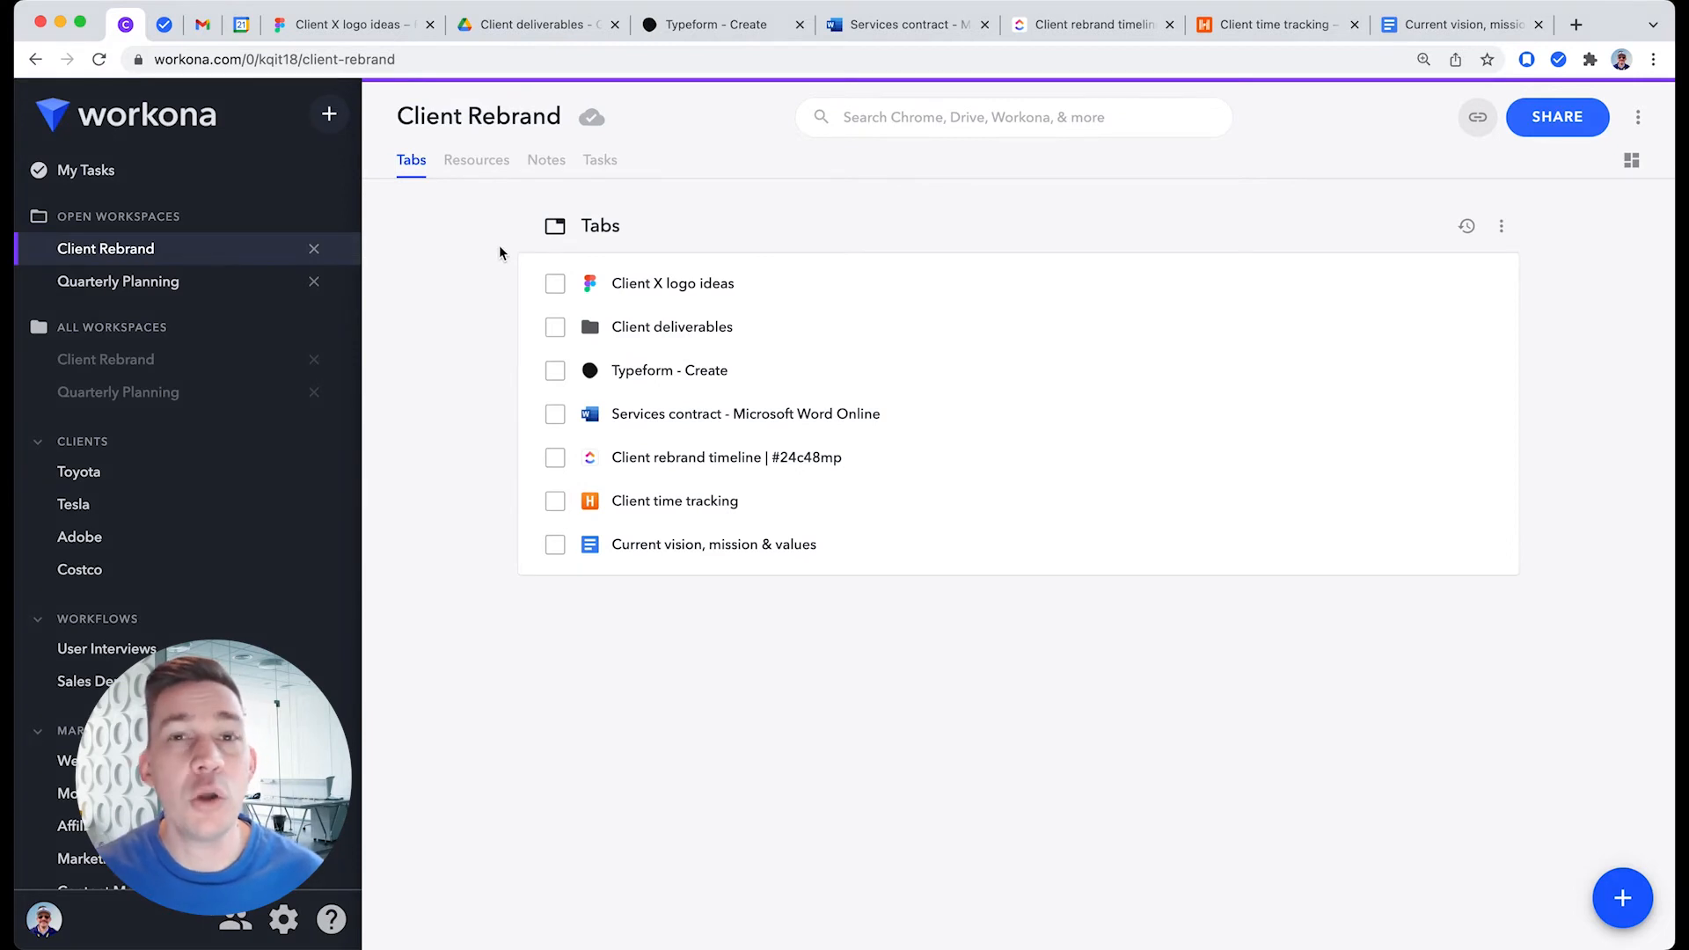
- Move the Fast Company UX design article tab to another workspace via the Workona extension
left_click(1577, 24)
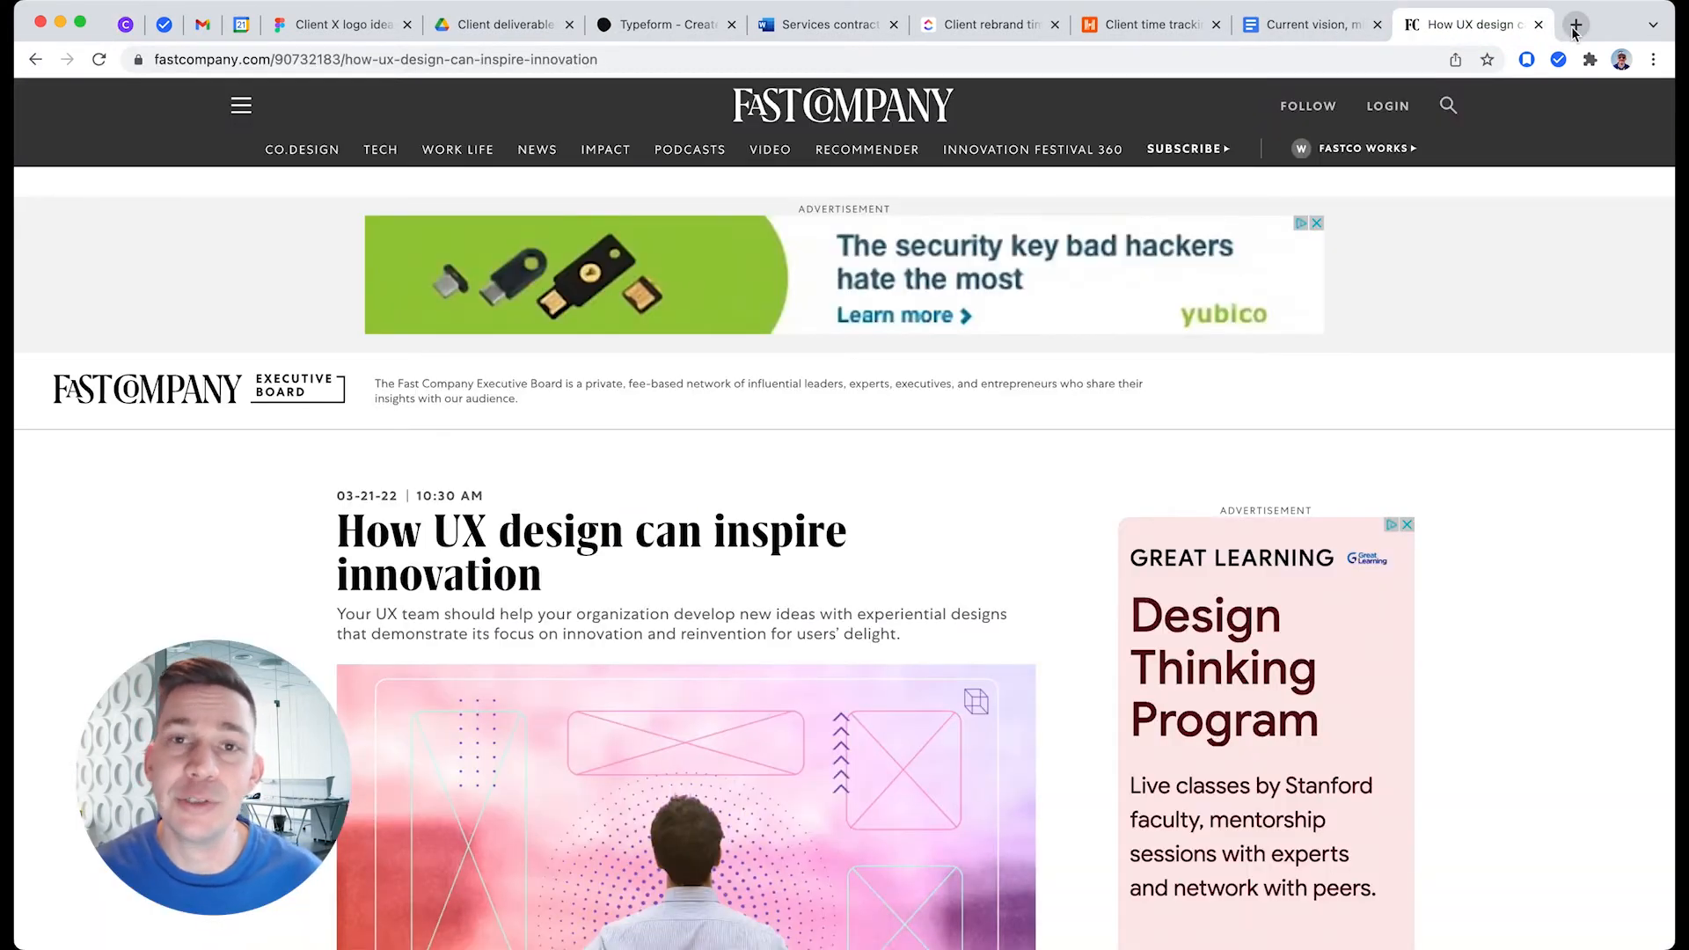
left_click(1526, 59)
type("websi")
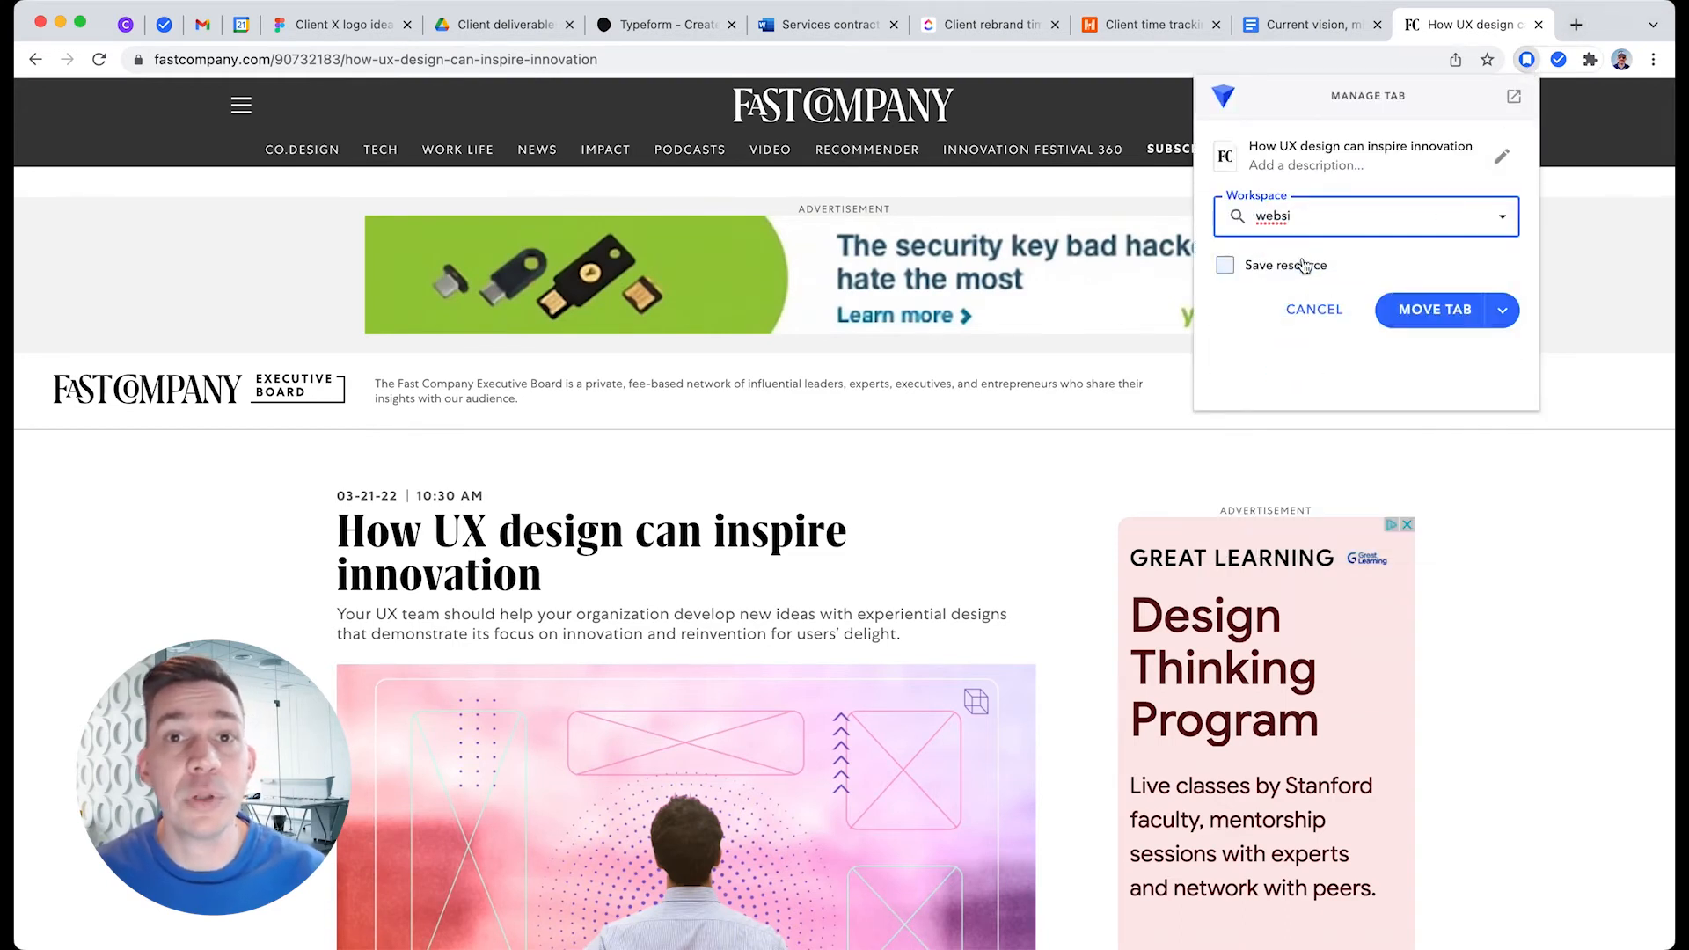
left_click(1433, 310)
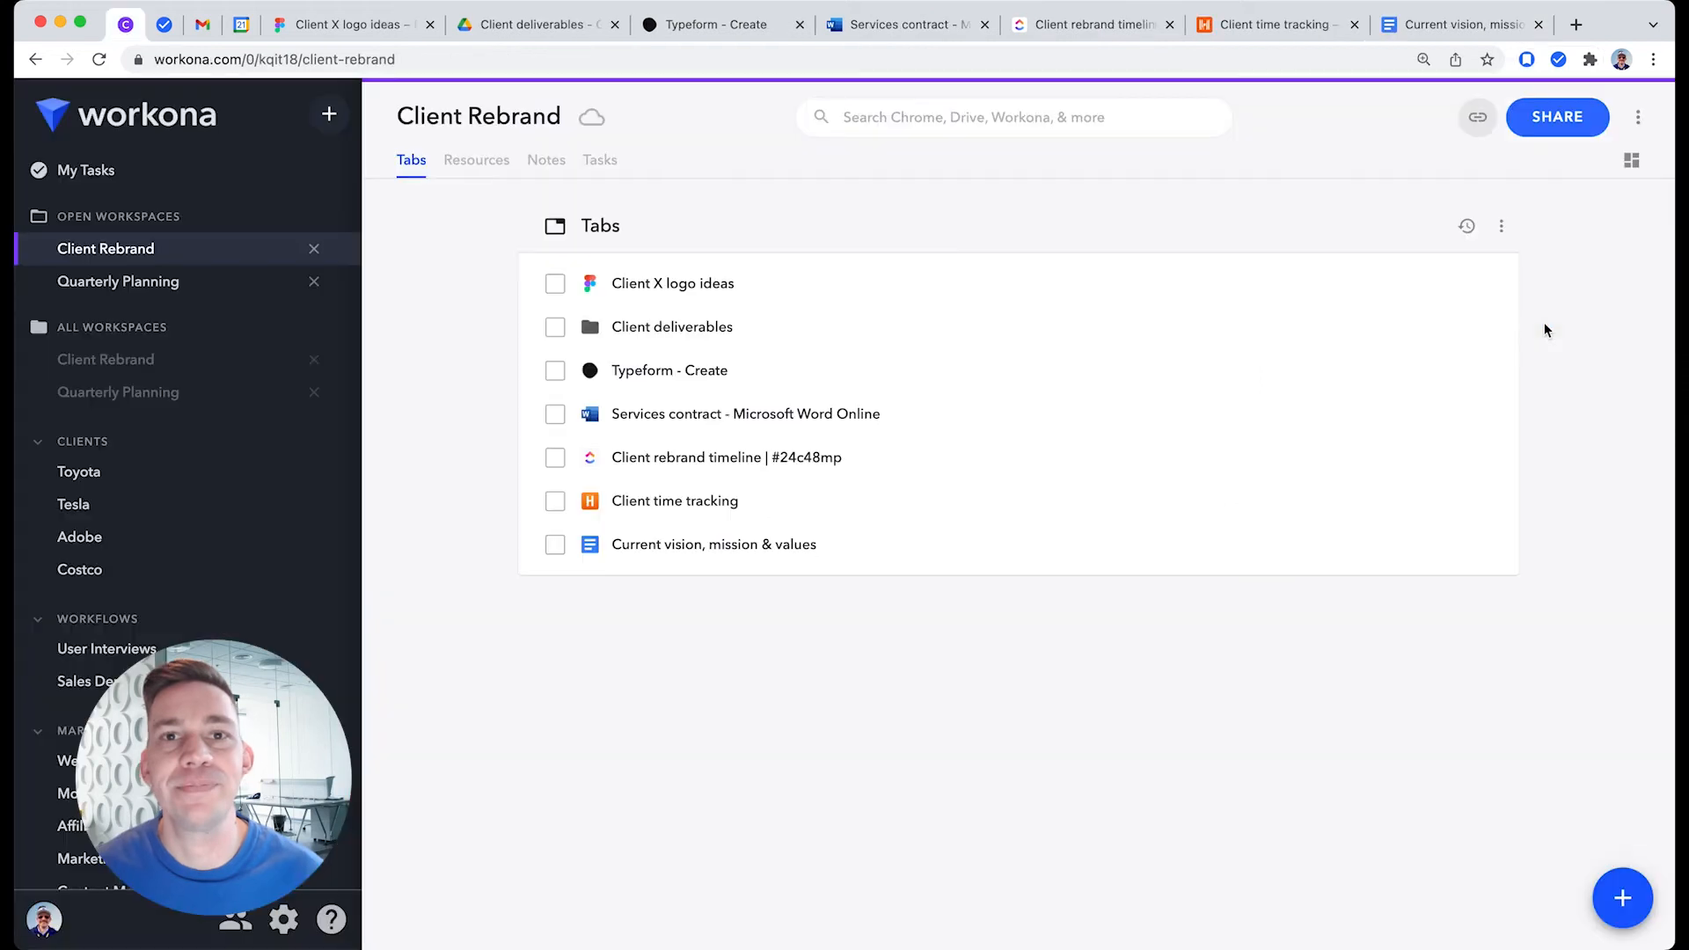
left_click(1588, 59)
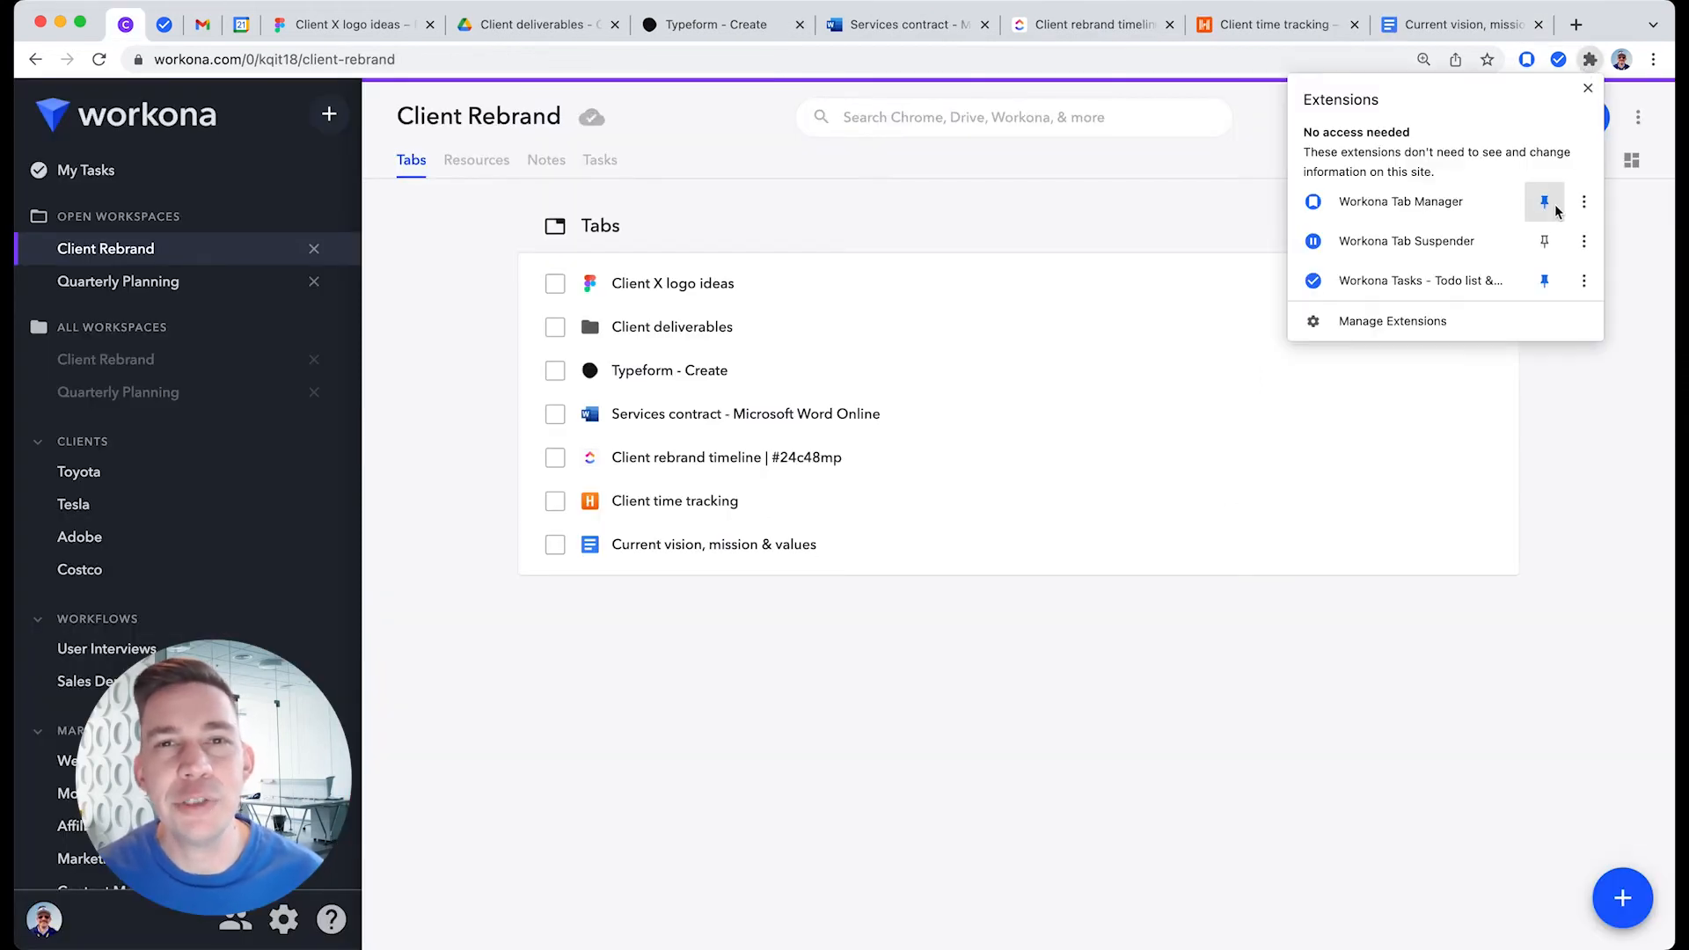
left_click(1588, 87)
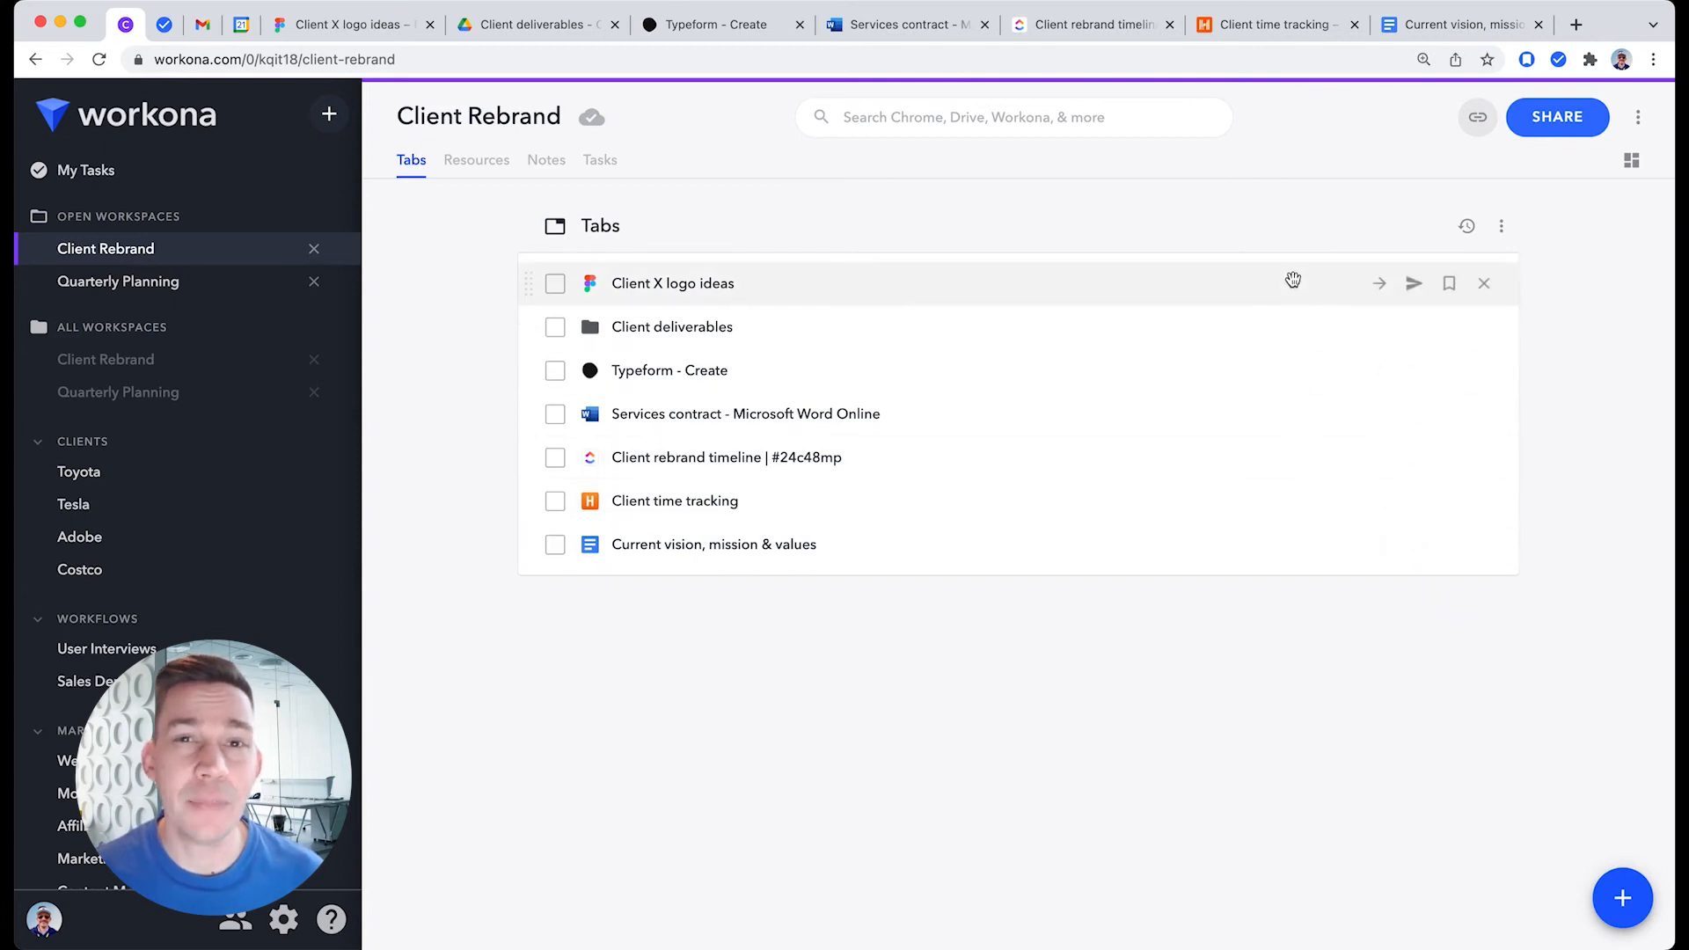
mouse_move(1311, 226)
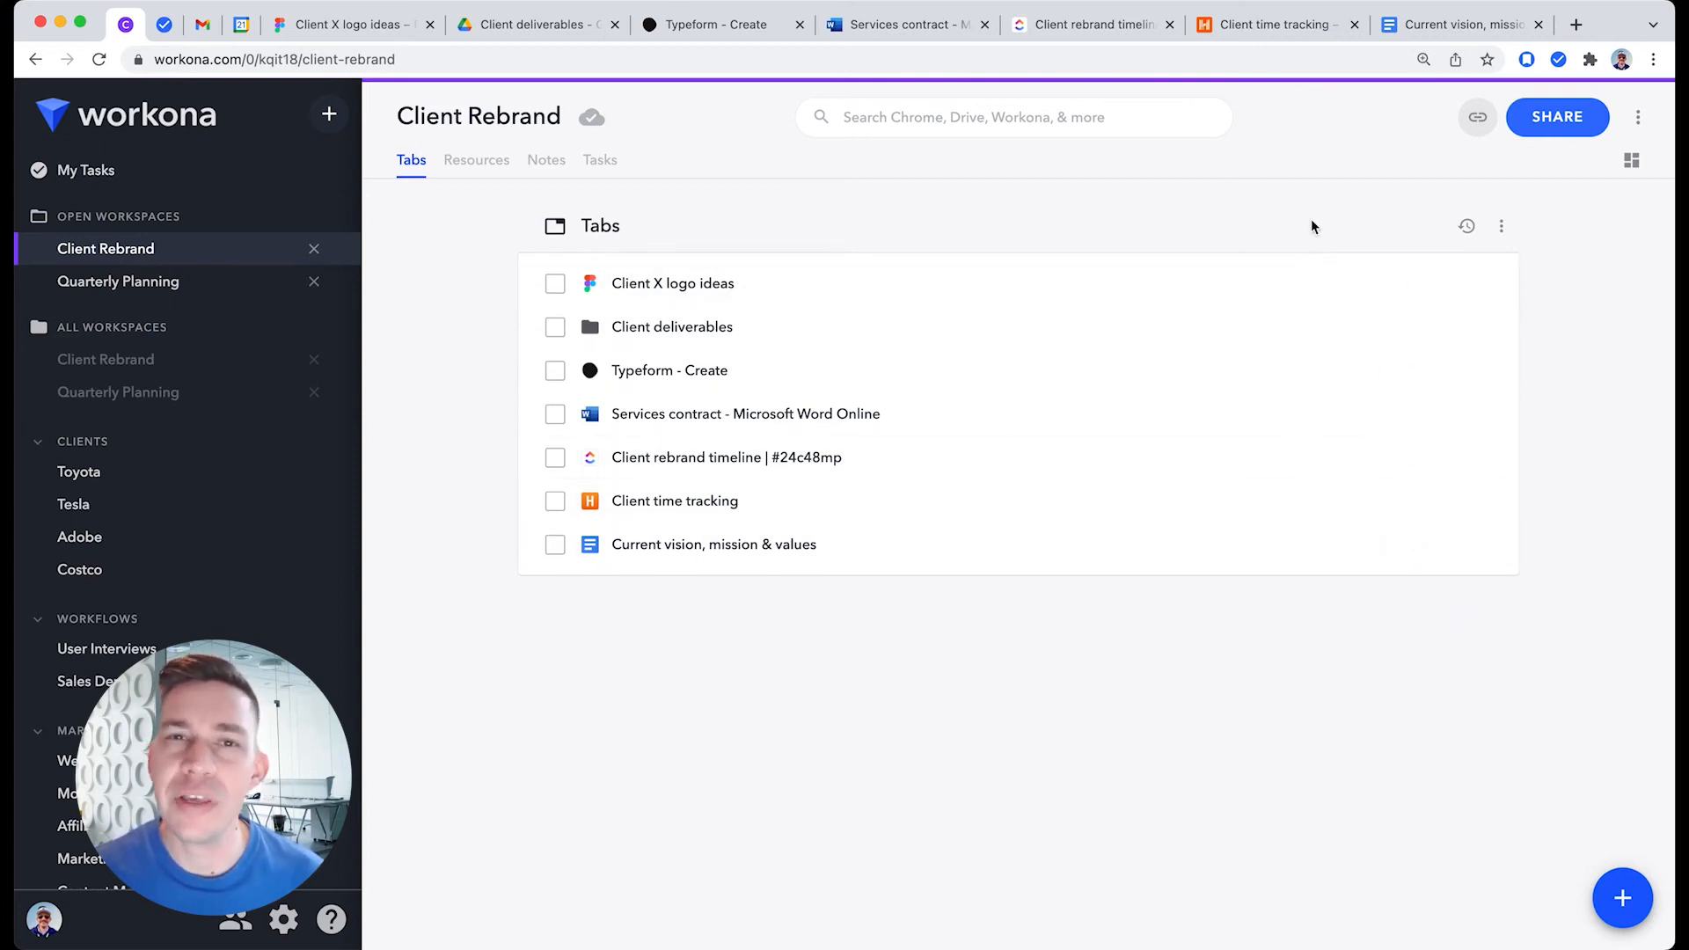
mouse_move(476, 160)
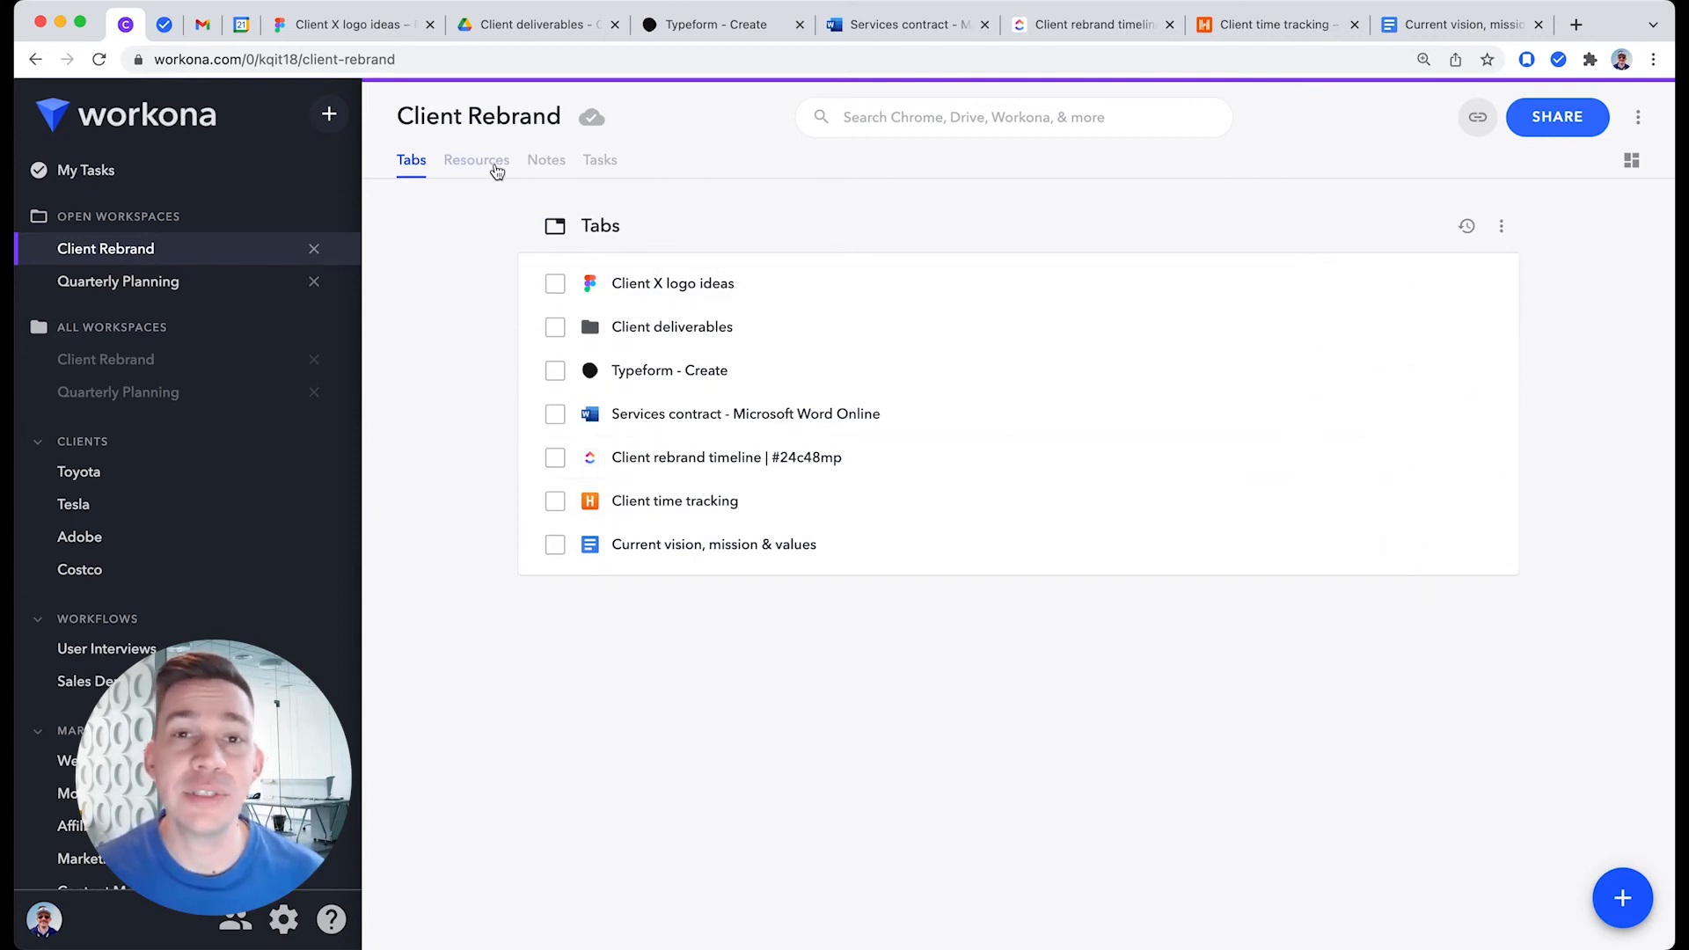
- Save all seven Client Rebrand tabs as resources, including Current vision and the Client X logo ideas file
left_click(475, 159)
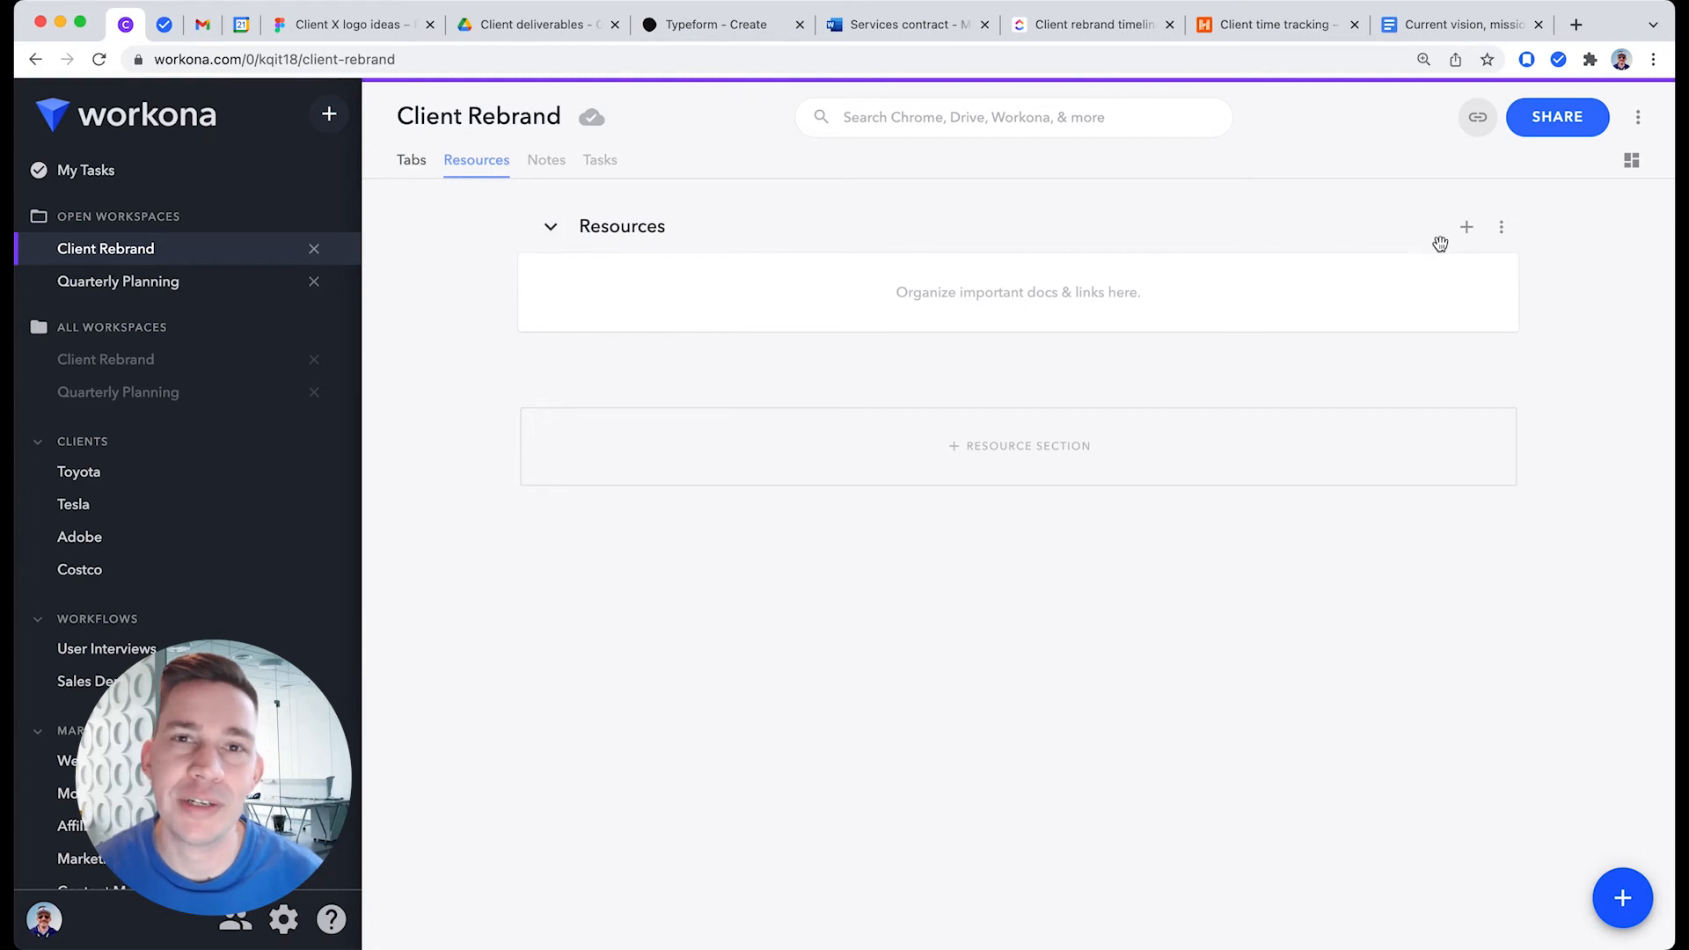
mouse_move(1467, 227)
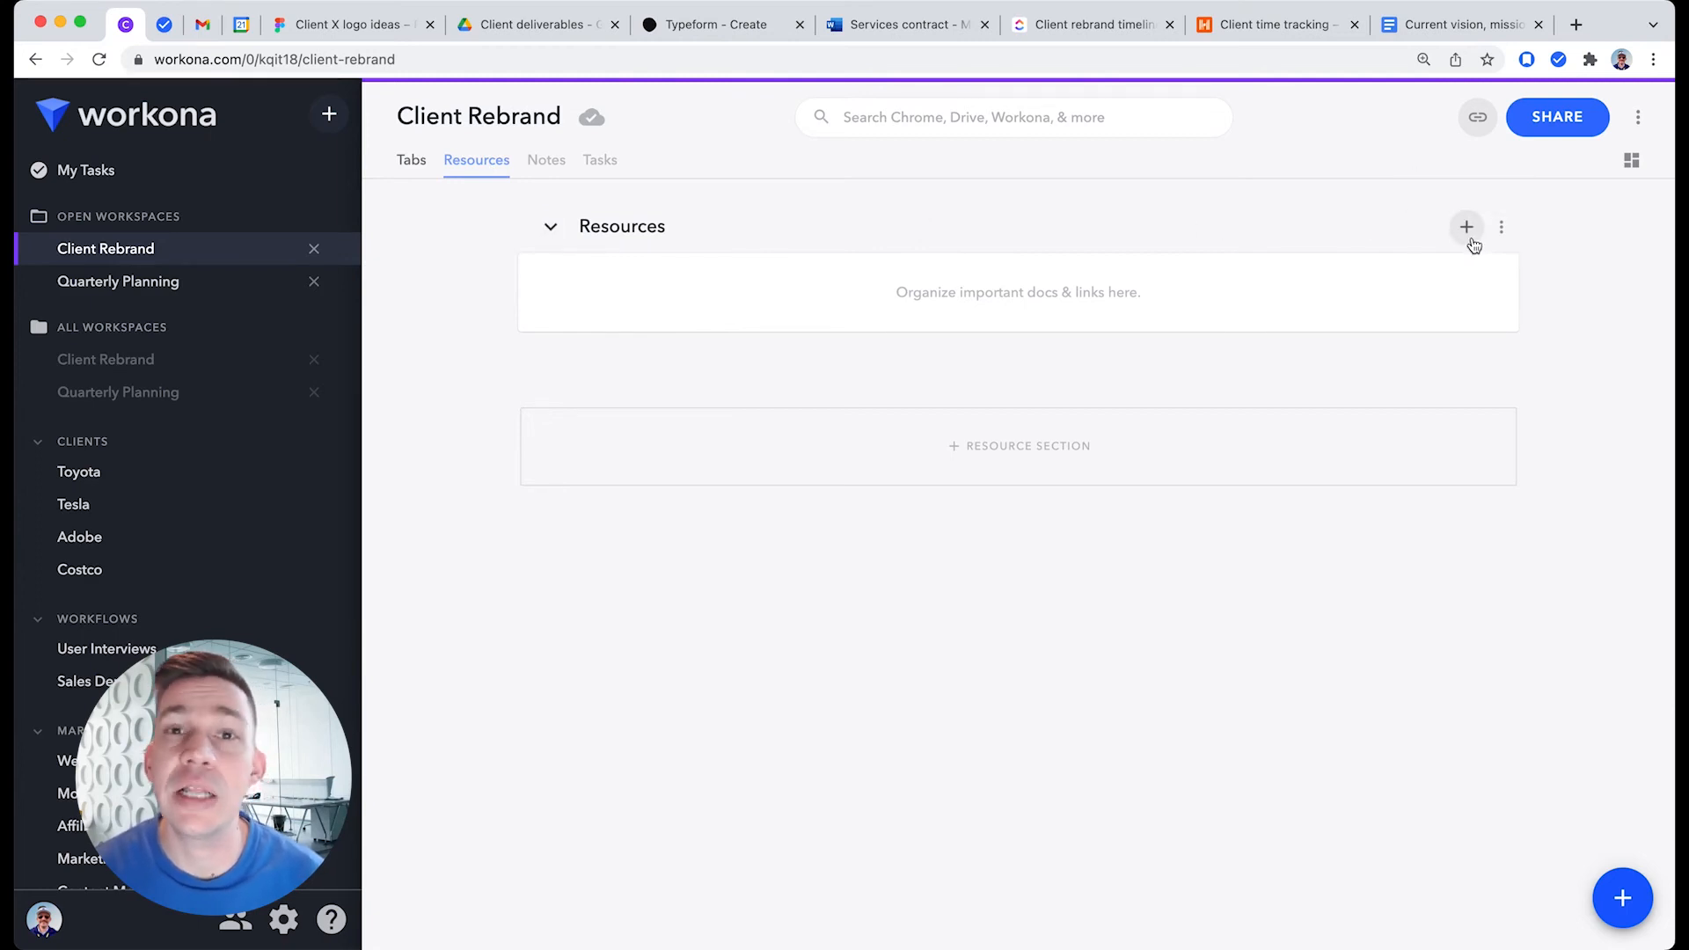
left_click(1466, 226)
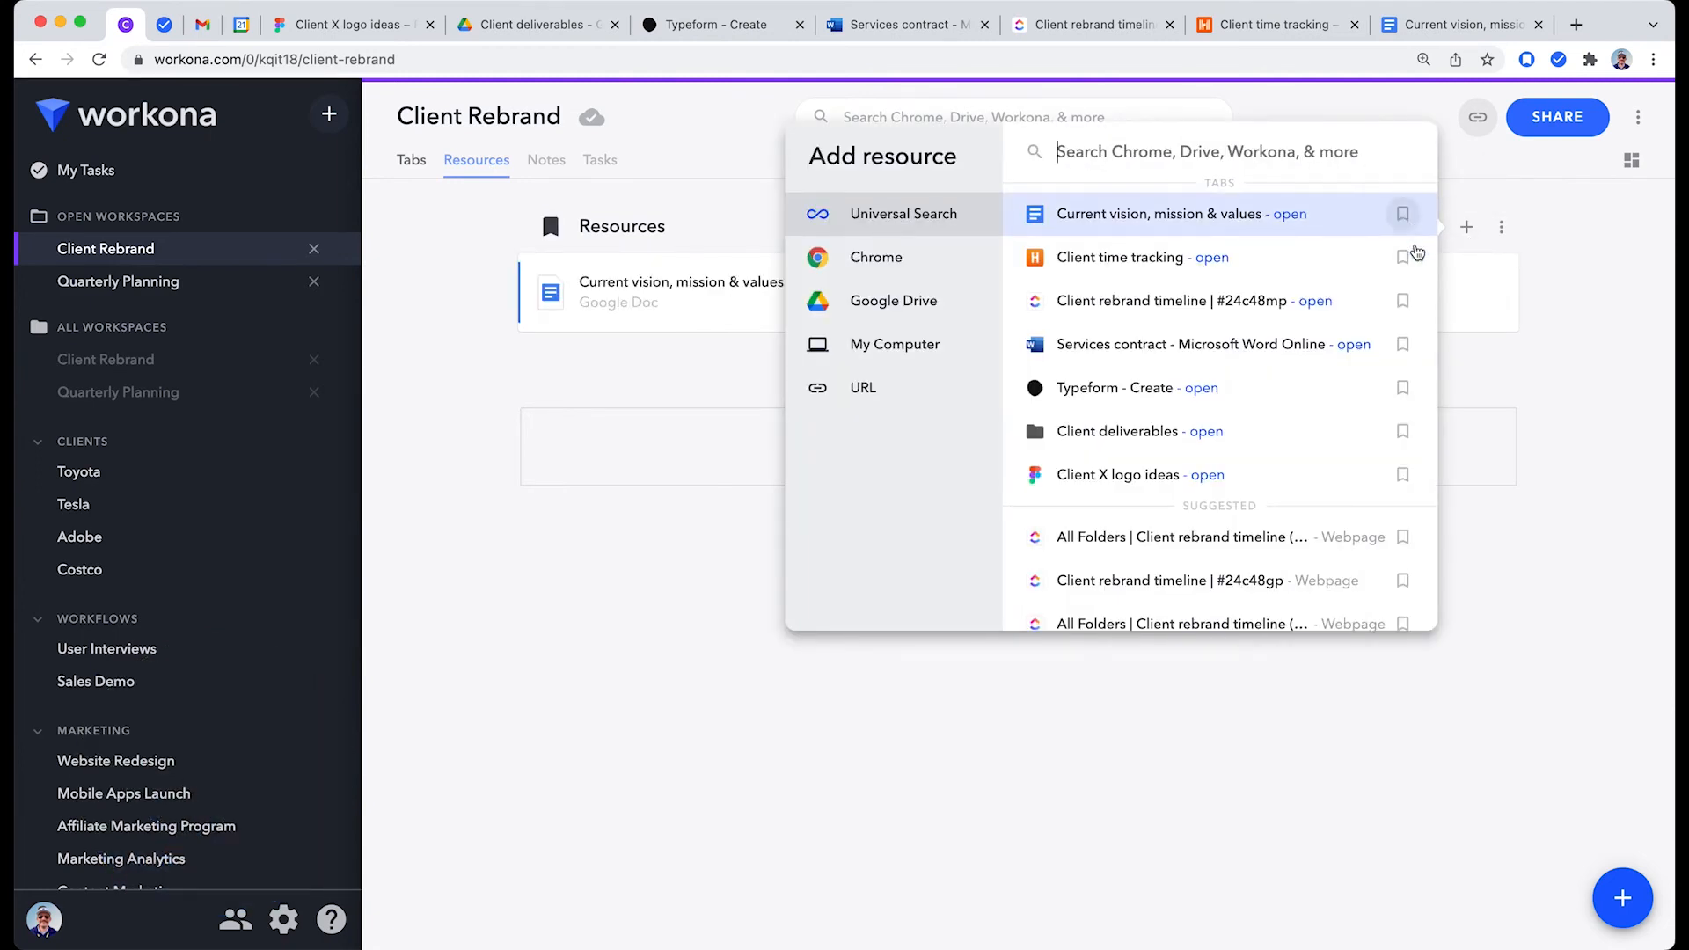
left_click(1403, 431)
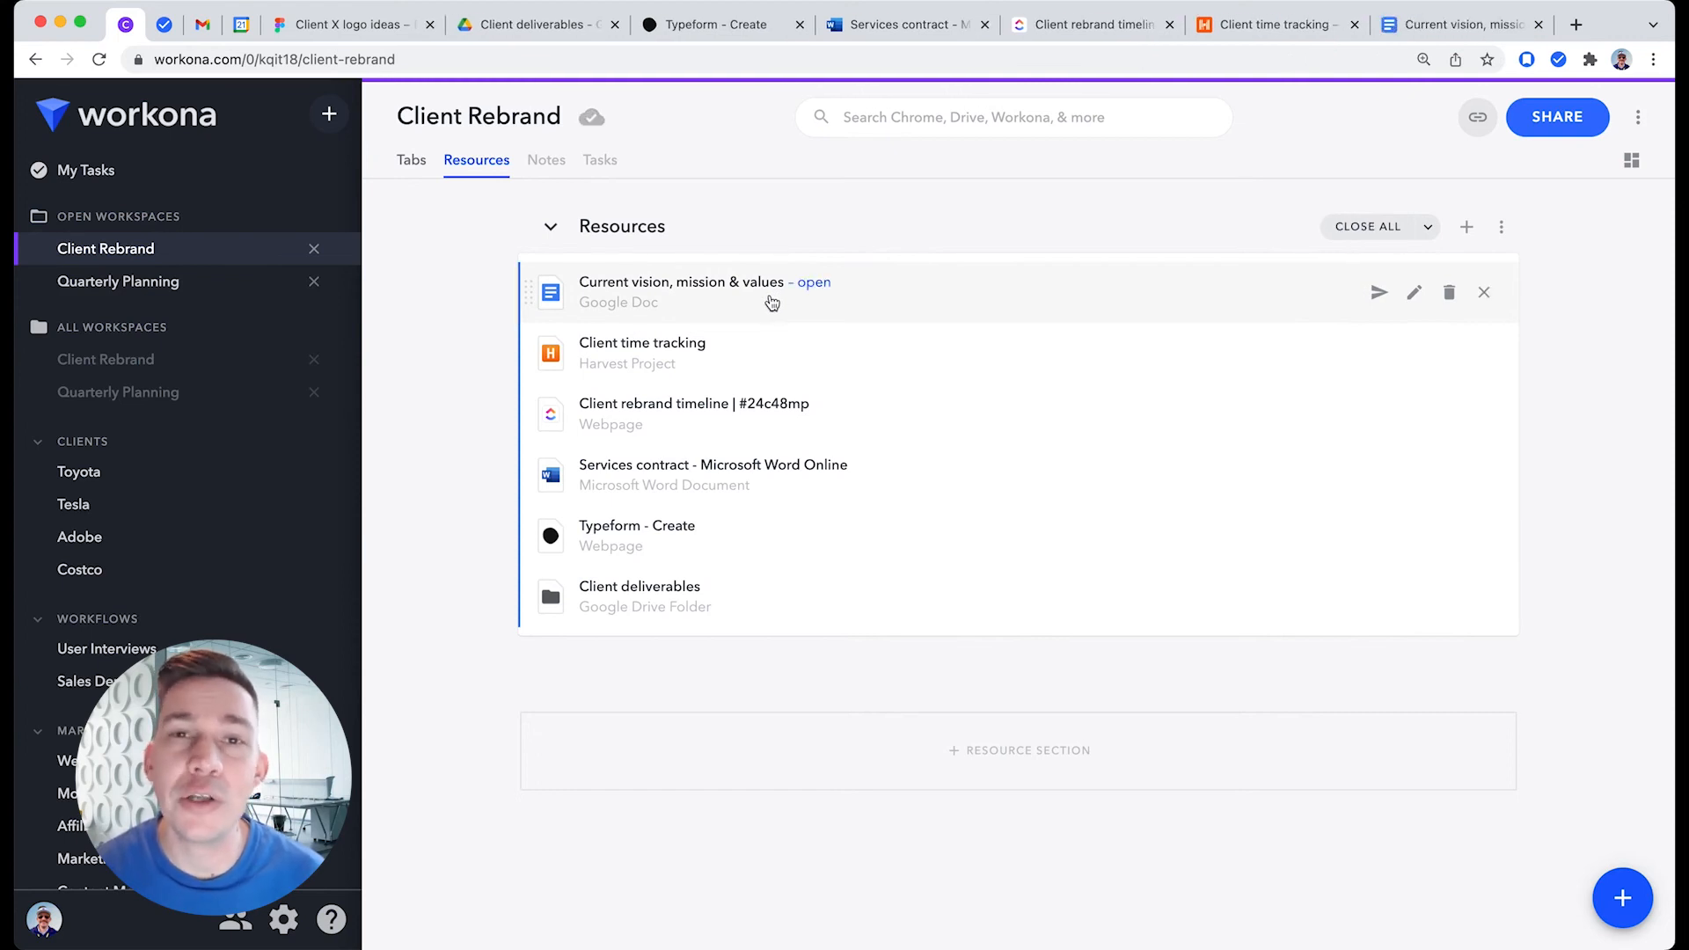
left_click(345, 24)
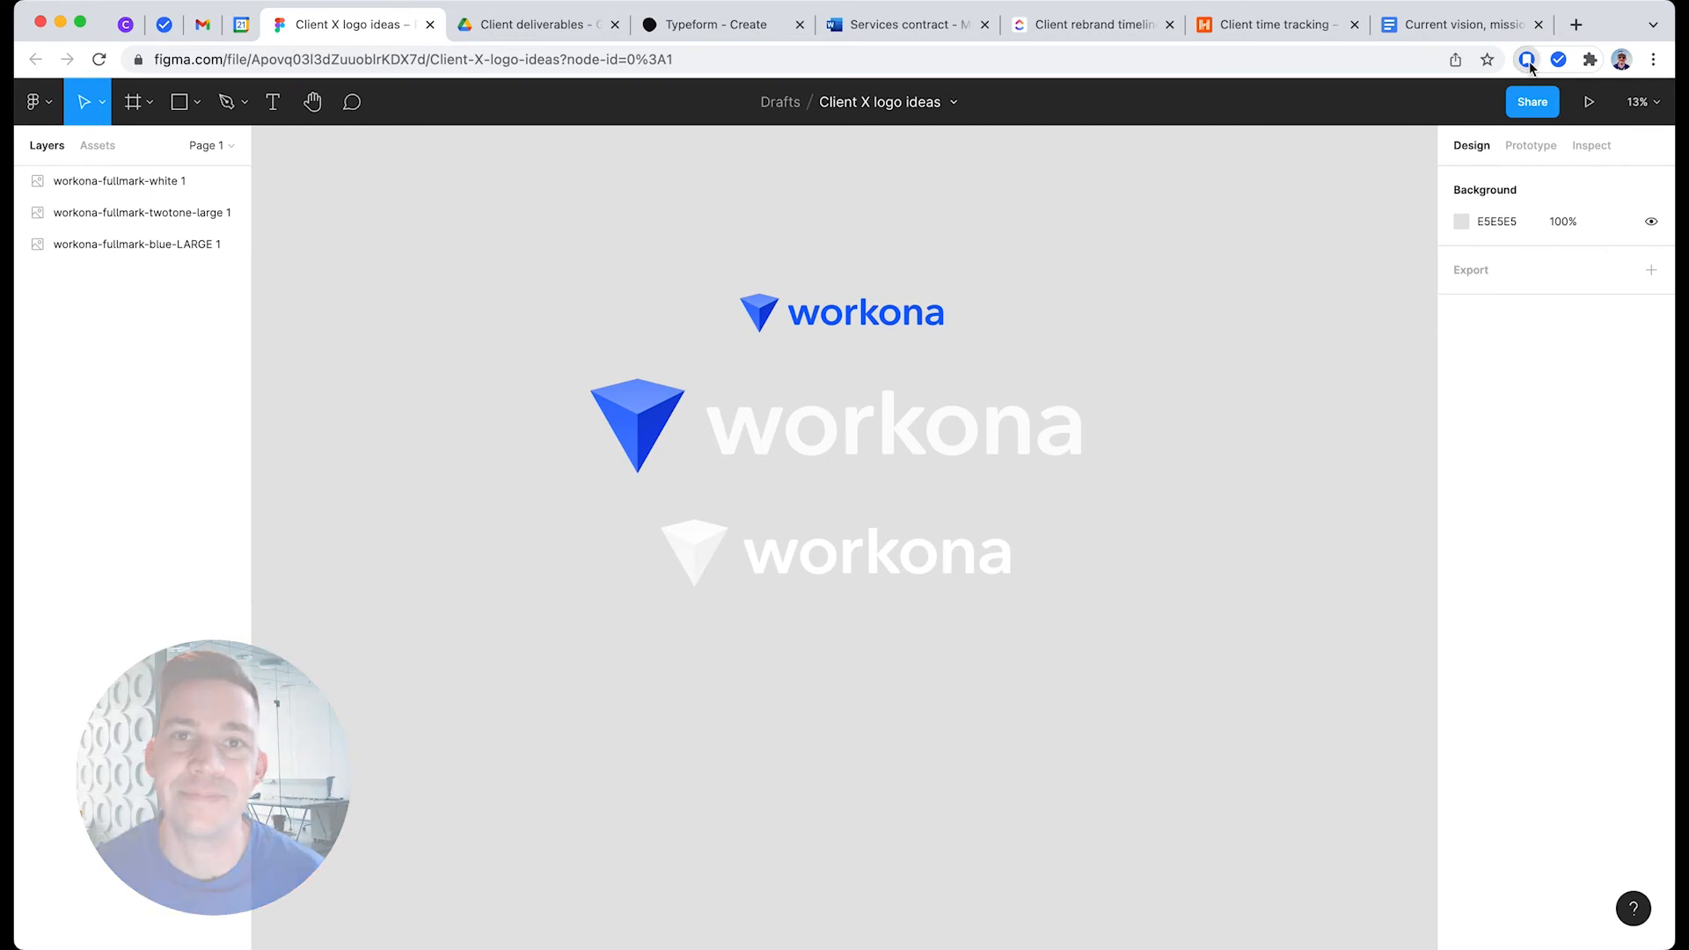
left_click(1526, 59)
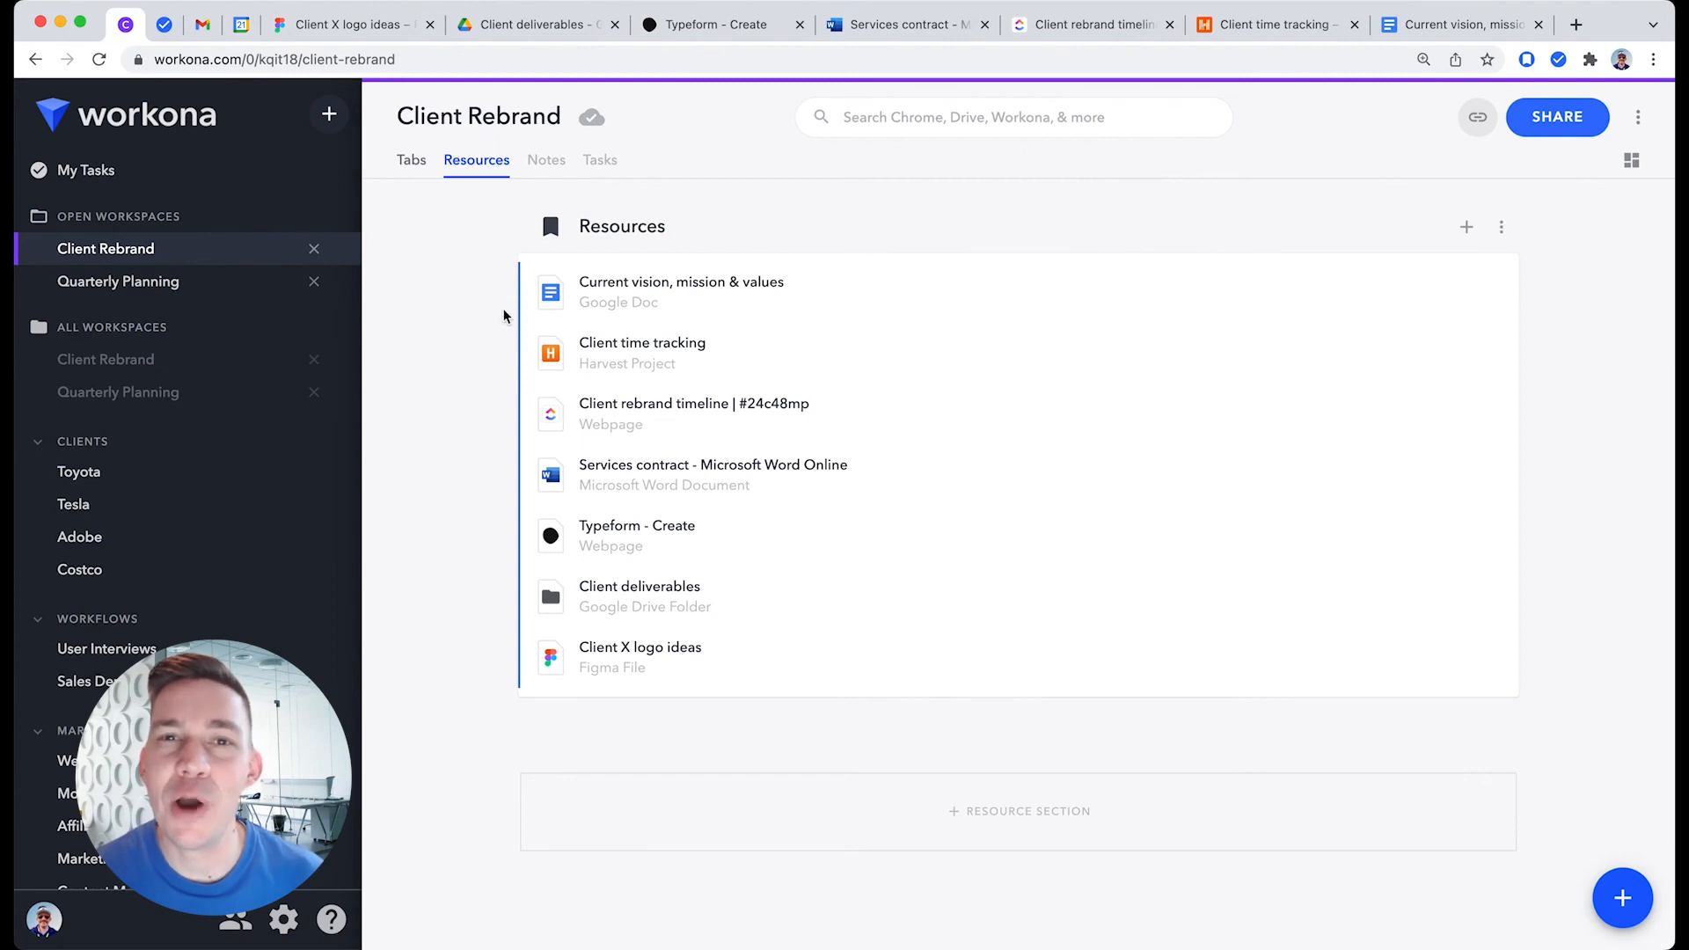
left_click(551, 292)
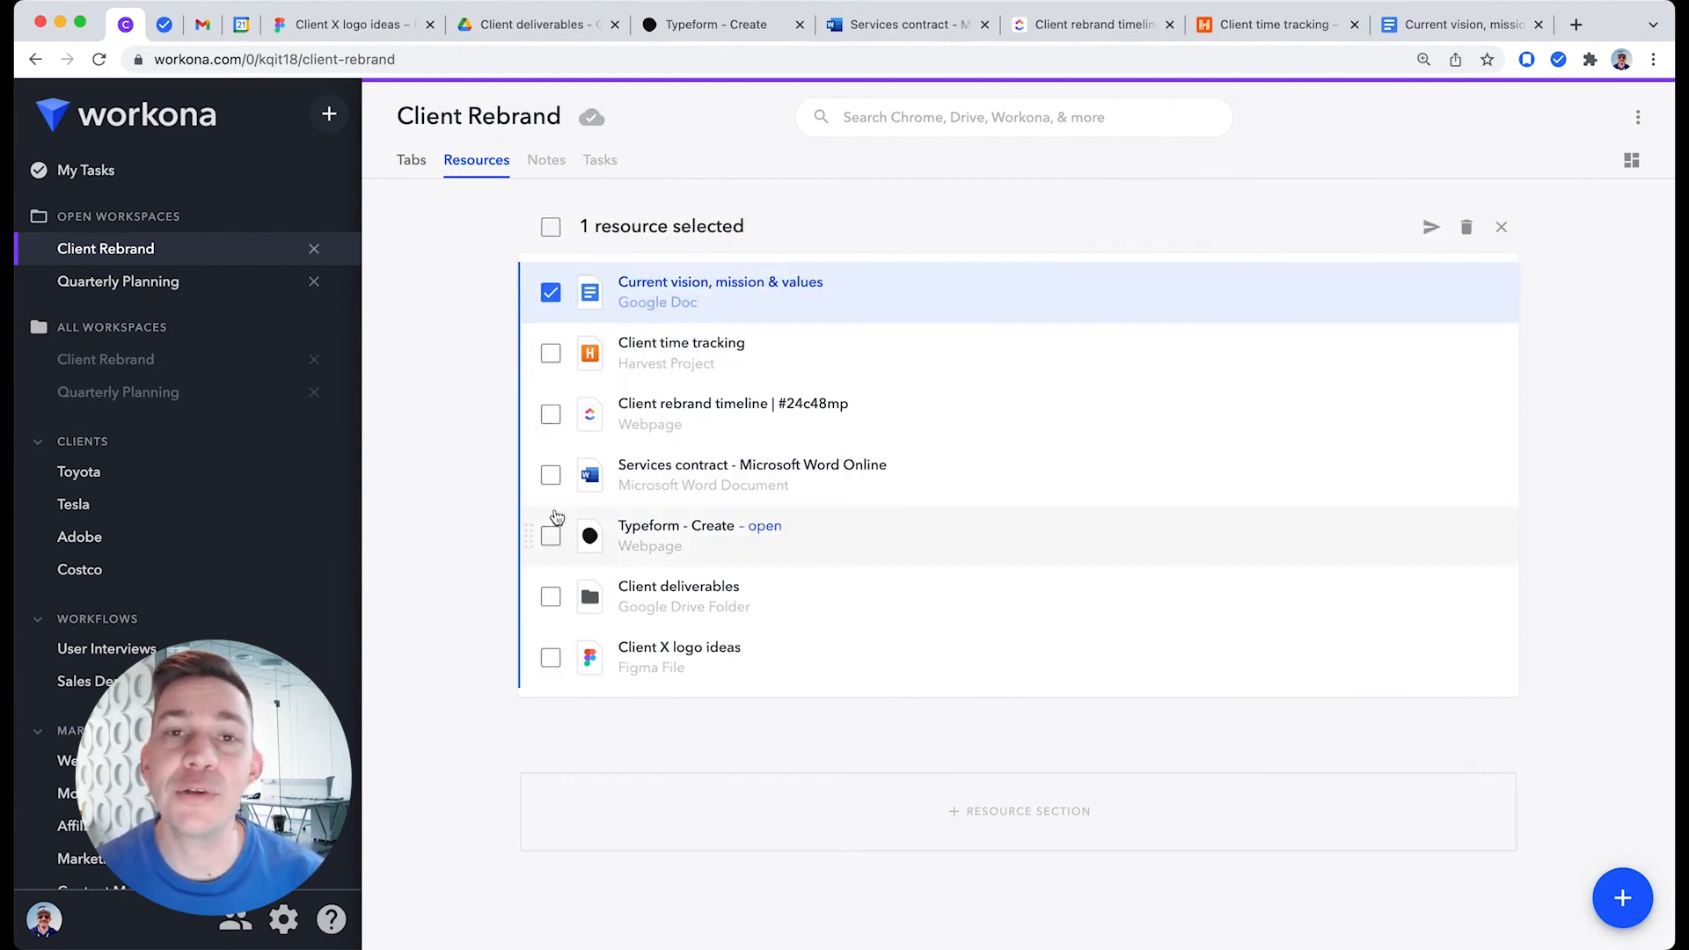